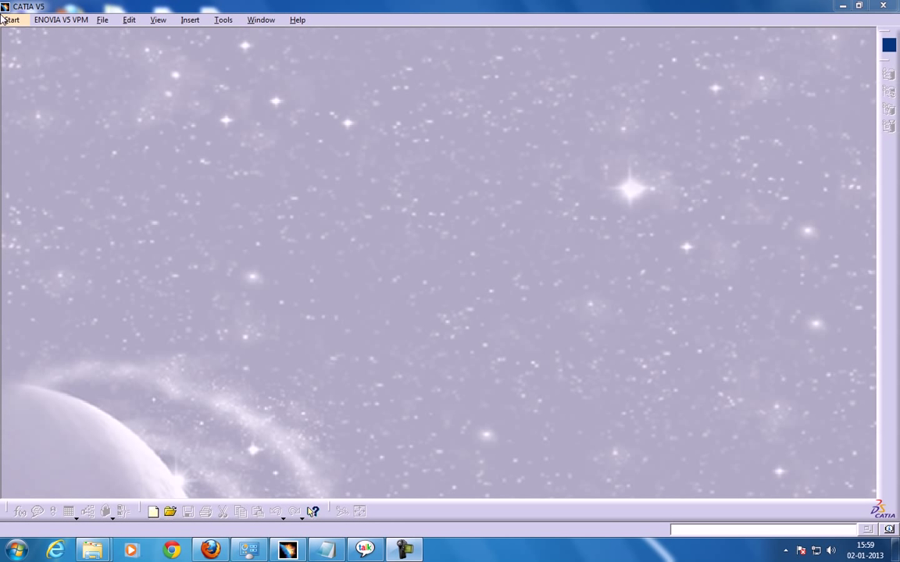
Step: Create a new part named Part1 and load the Wireframe and Surface Design workbench
left_click(10, 20)
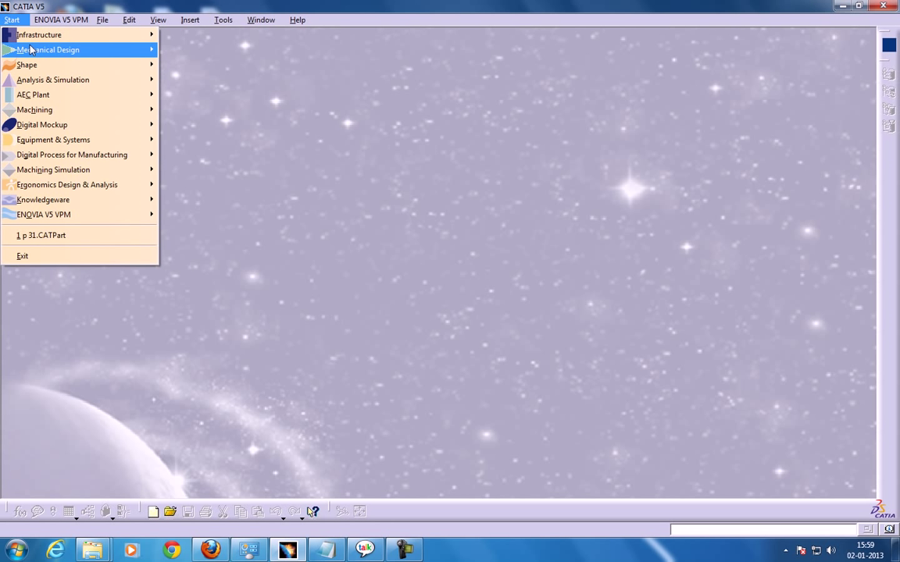
mouse_move(47, 49)
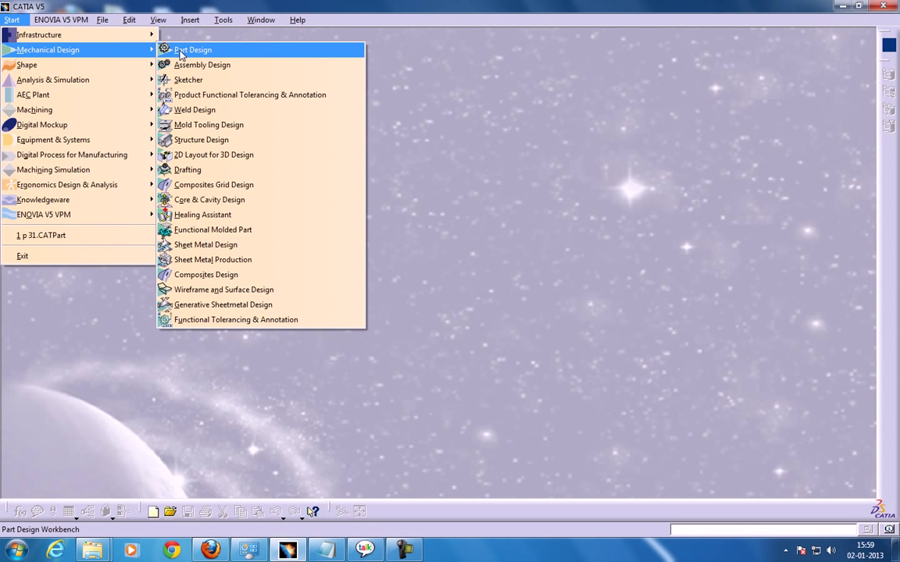
left_click(190, 49)
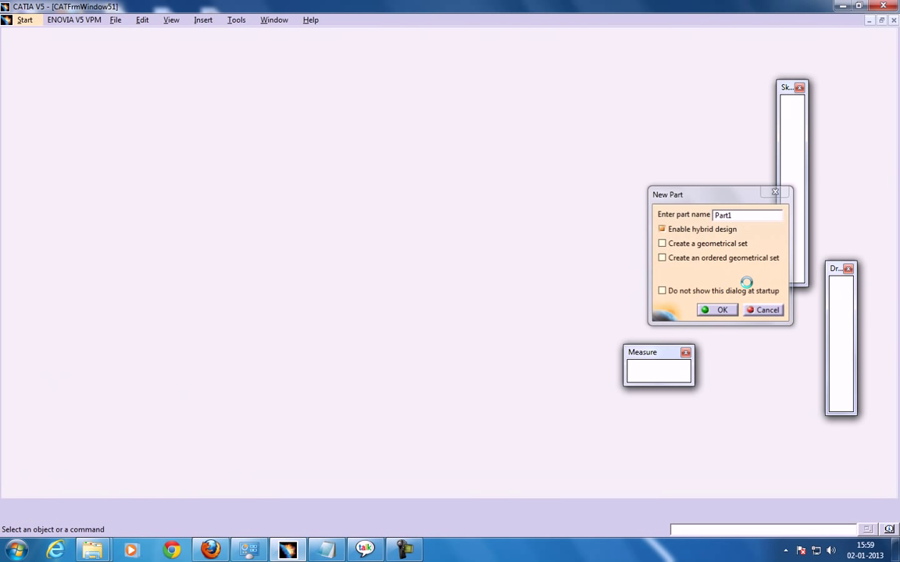
left_click(717, 310)
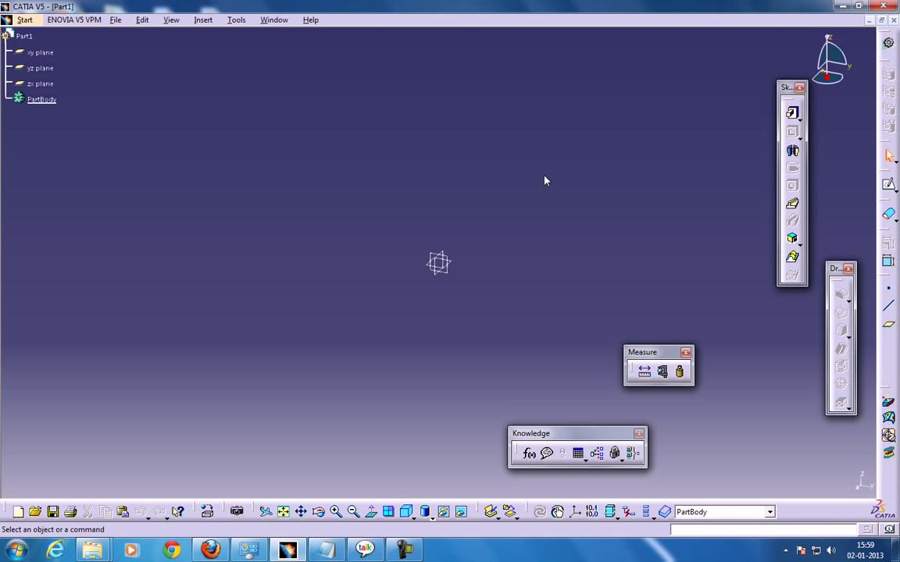
mouse_move(202, 129)
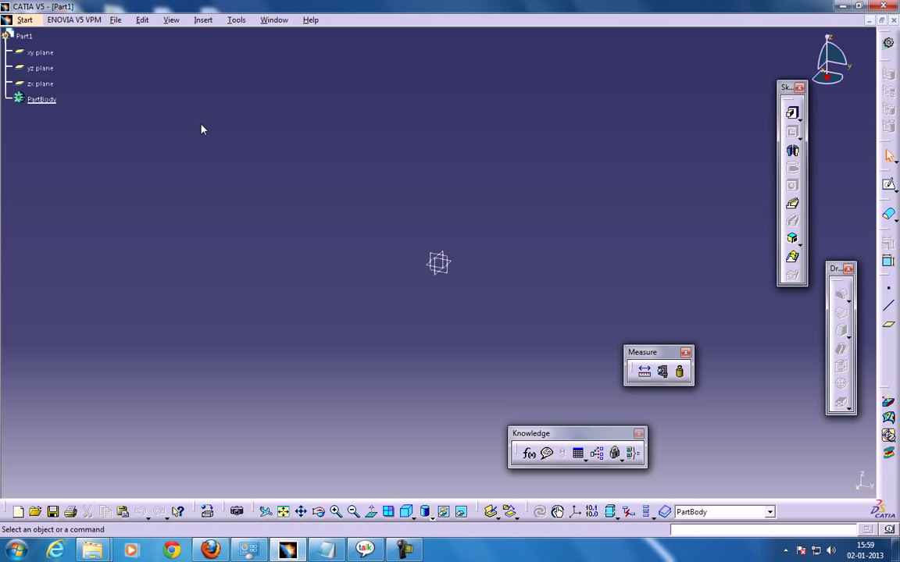
left_click(25, 21)
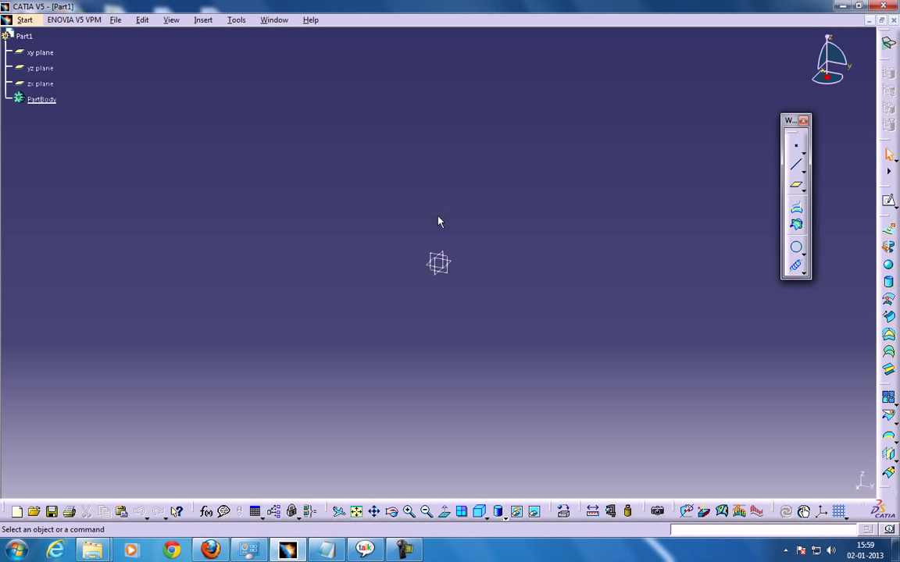
Step: Sketch a 40 mm wide C-shaped open profile, dimension its vertical side, and exit
left_click(39, 69)
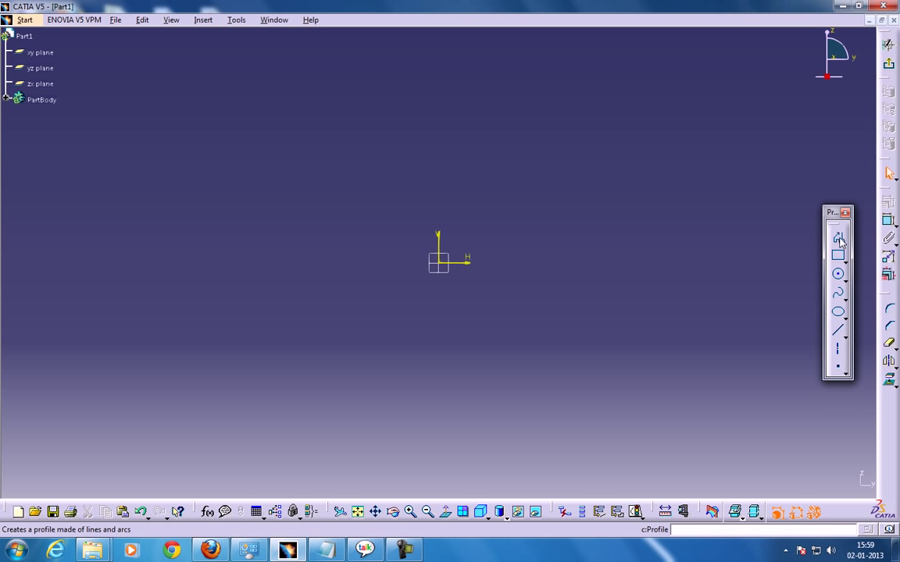
left_click(443, 147)
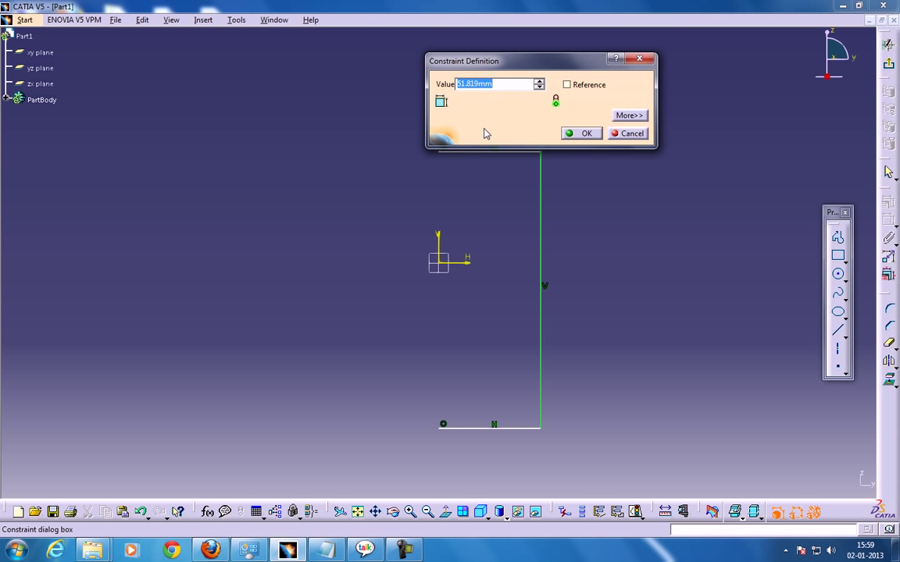
left_click(581, 132)
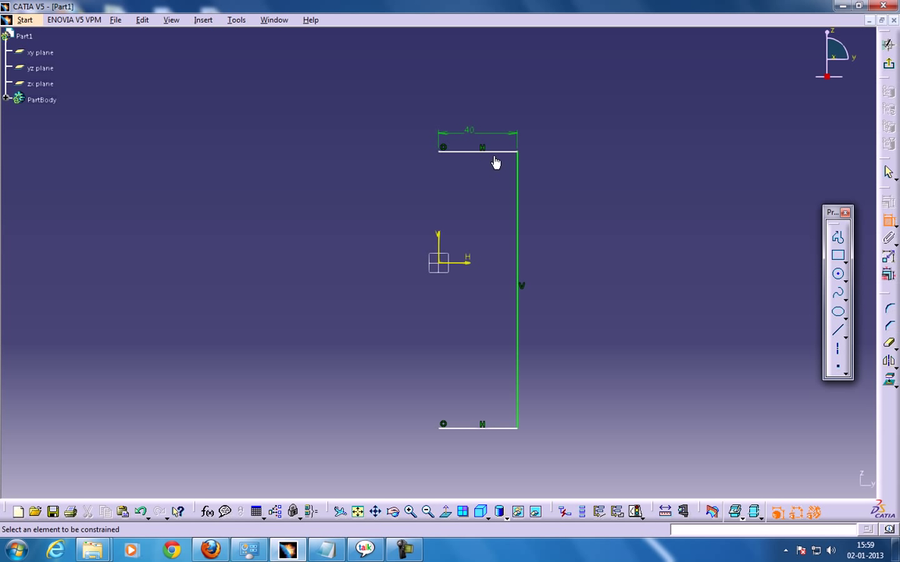
left_click(578, 226)
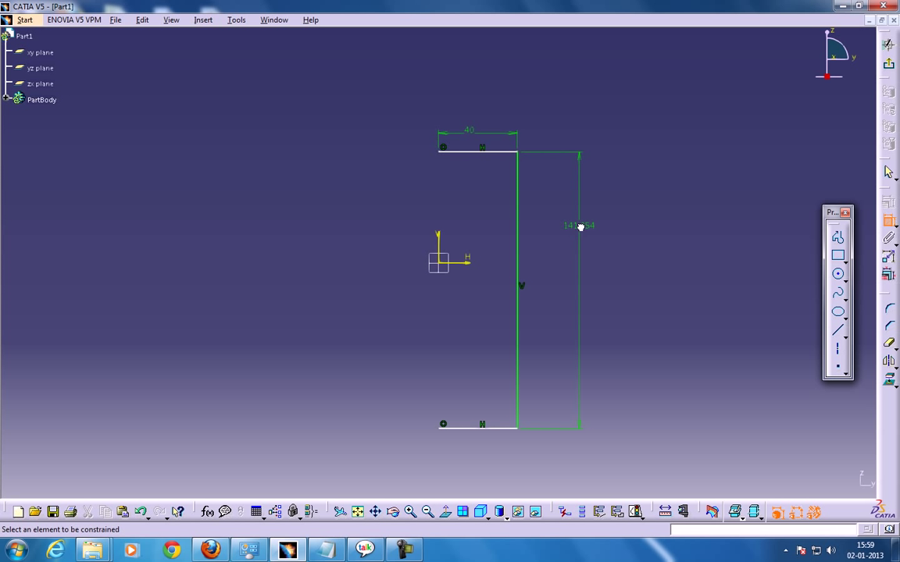
double_click(579, 226)
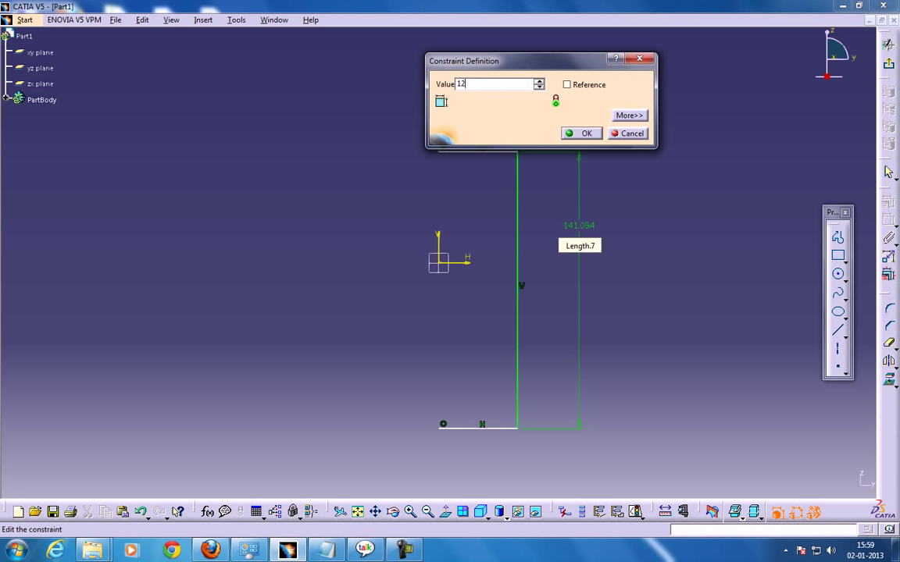
left_click(582, 132)
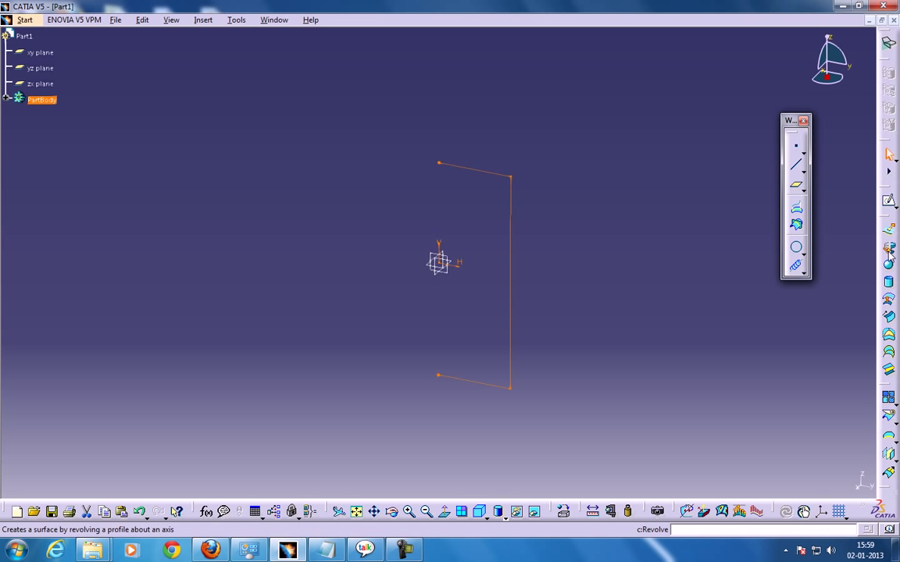
Step: Set up a 360-degree revolve of Sketch.1 about the vertical axis line
left_click(889, 248)
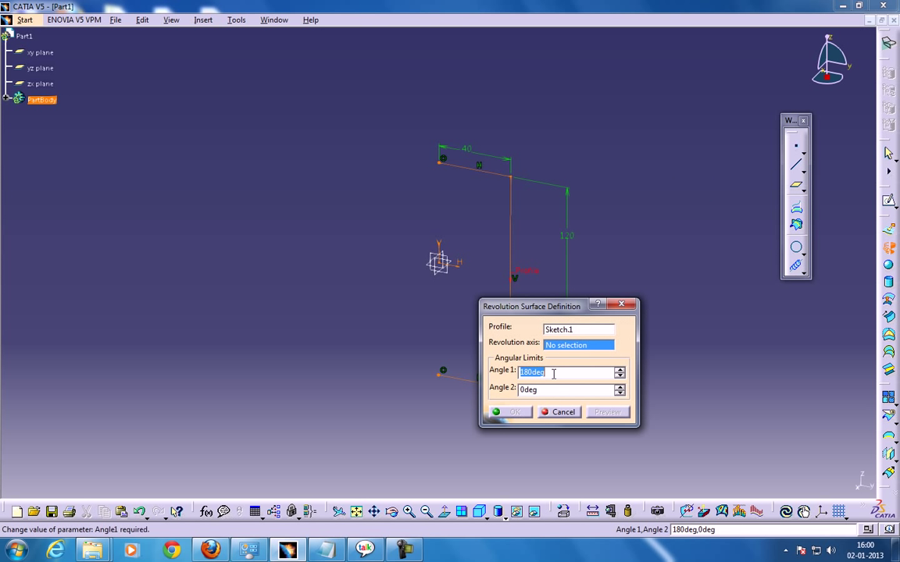
type("360")
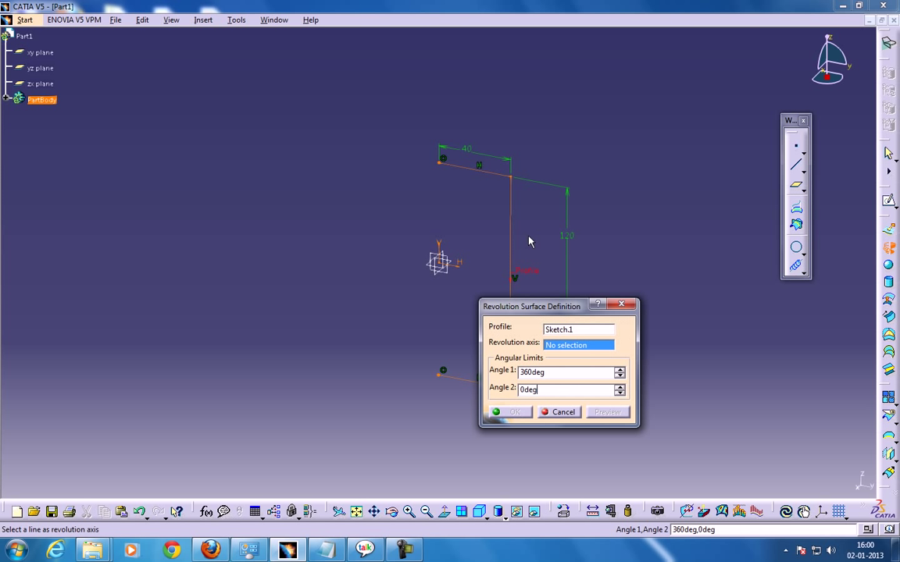
left_click(559, 411)
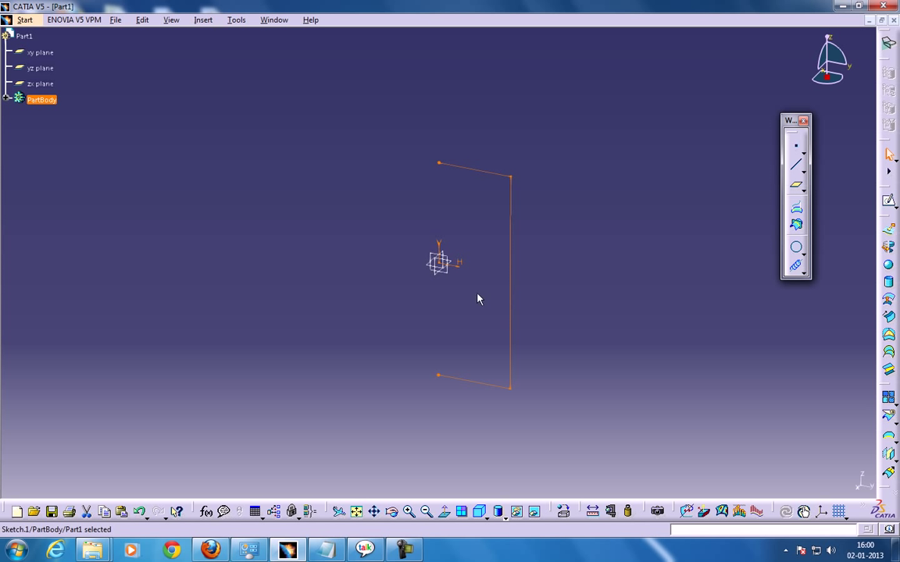
left_click(458, 309)
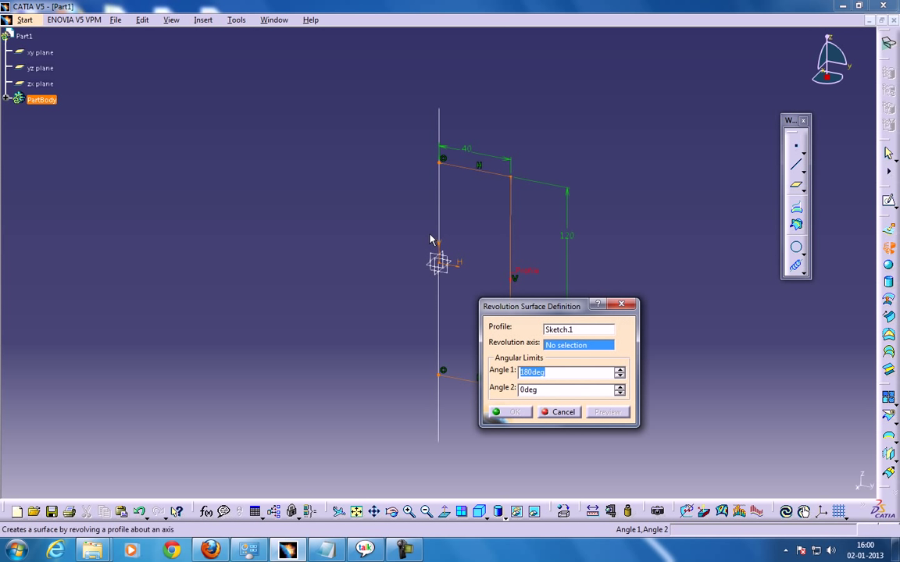
mouse_move(445, 217)
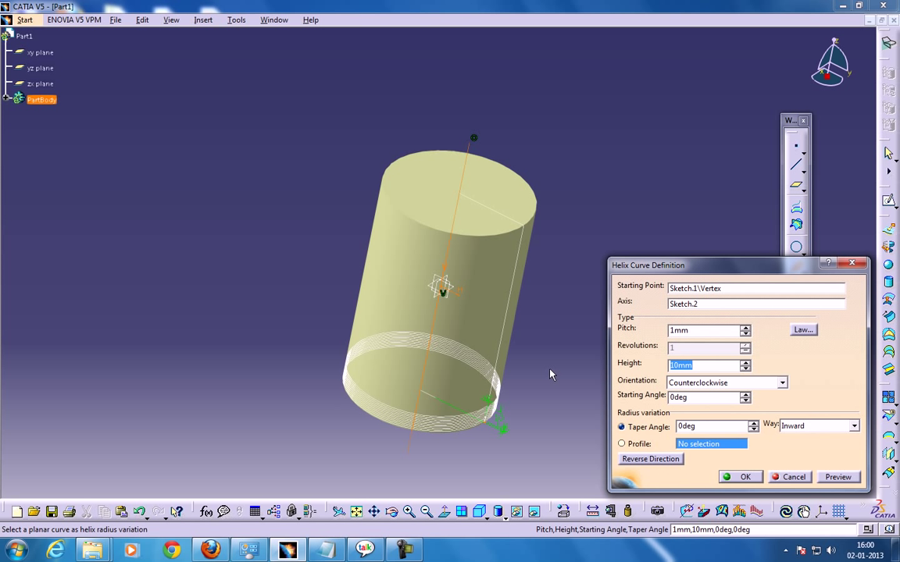
Step: Preview a helix from the profile vertex with 260 mm pitch and 120 mm height
type("120")
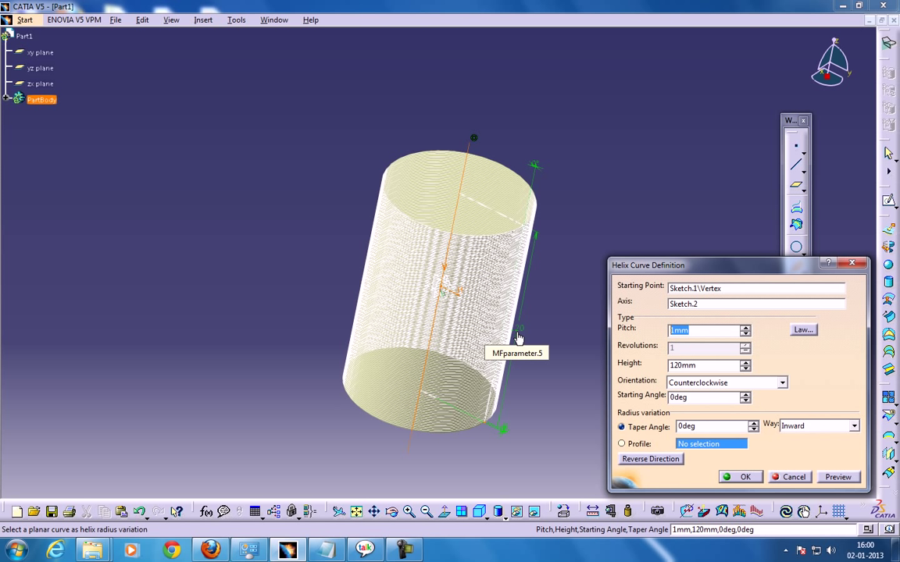
type("240")
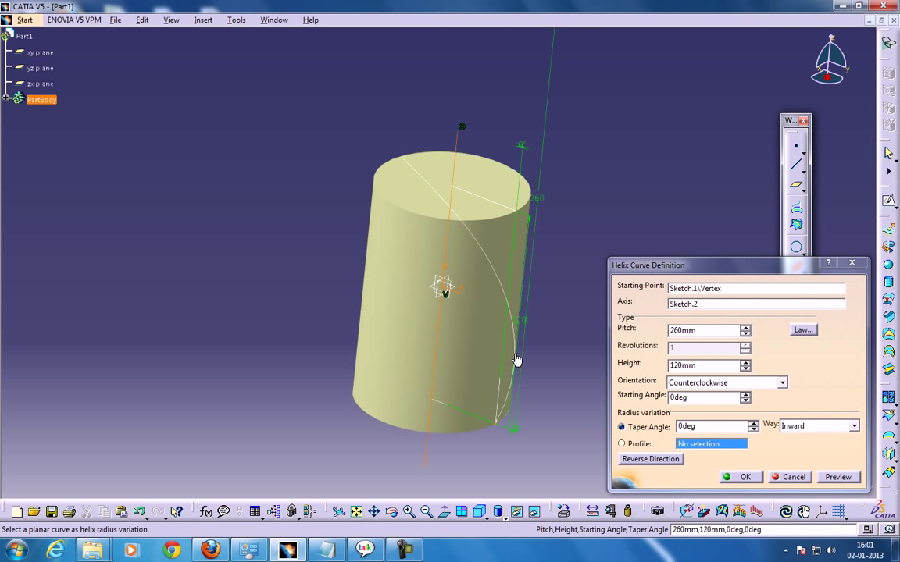
left_click_drag(516, 359, 414, 422)
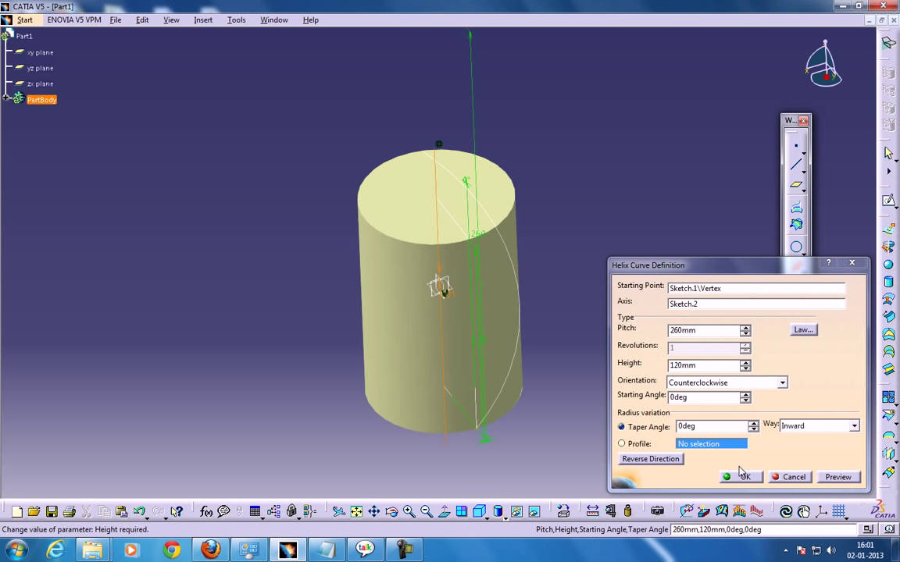
Step: Create Helix.1 and extrapolate its end by 10 mm with curvature continuity
left_click(741, 478)
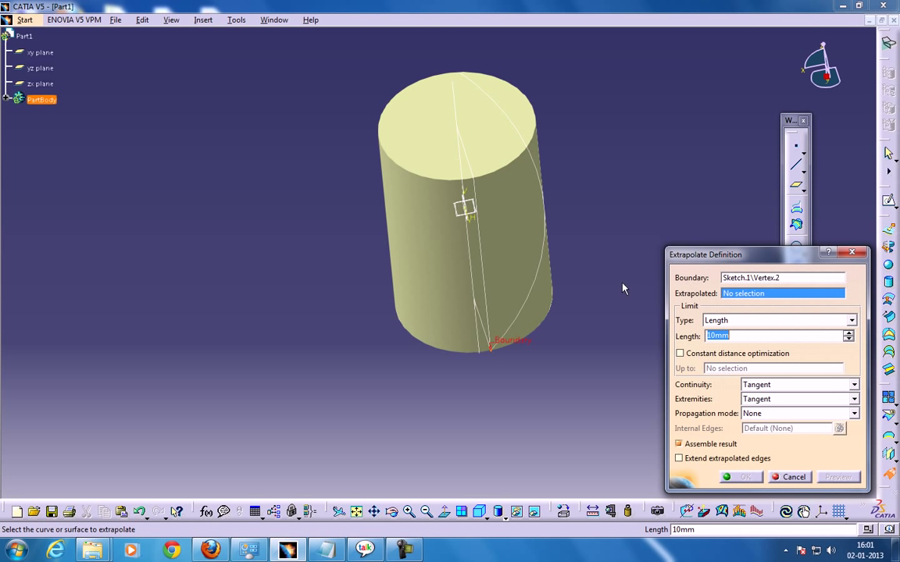
left_click(500, 340)
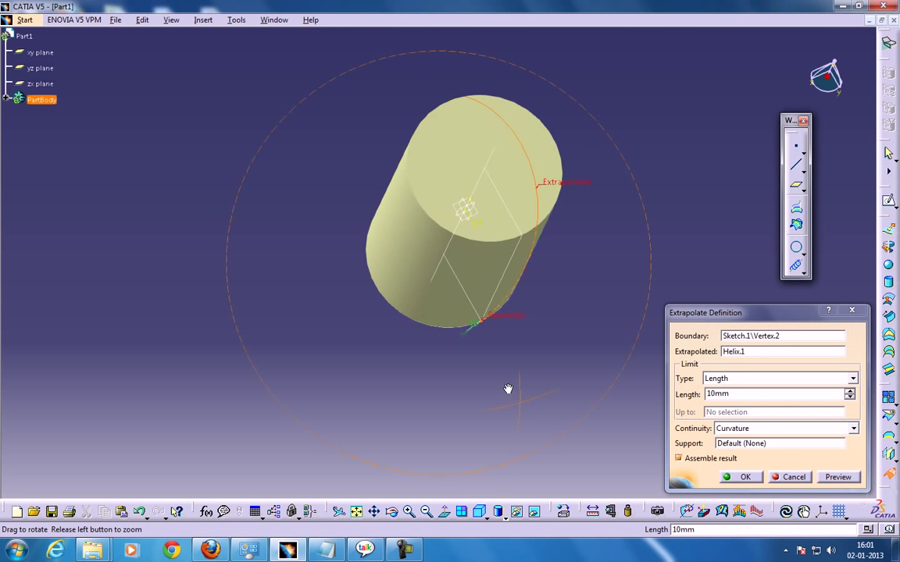
left_click_drag(508, 389, 644, 465)
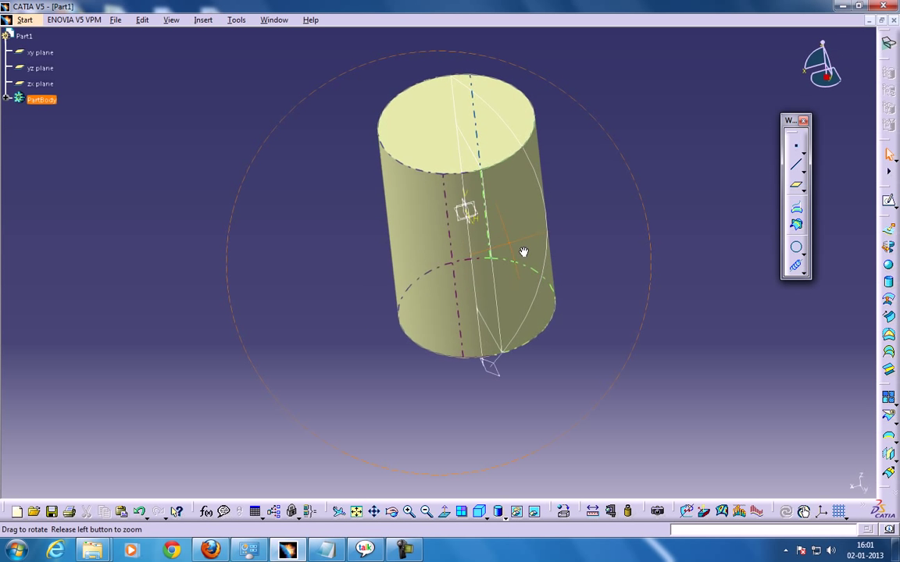
left_click_drag(523, 251, 522, 299)
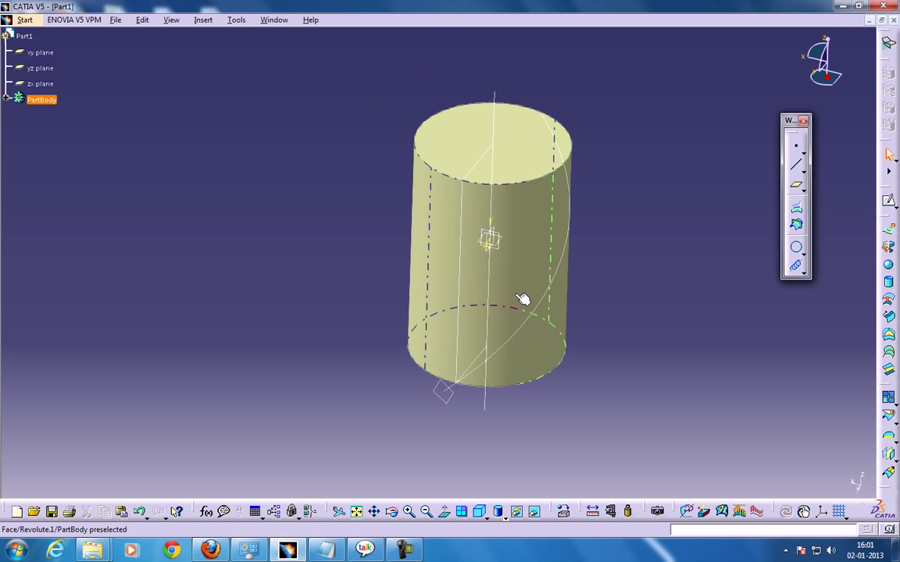
Step: Mirror Extrapol.1 across the yz plane with a Symmetry
left_click(206, 19)
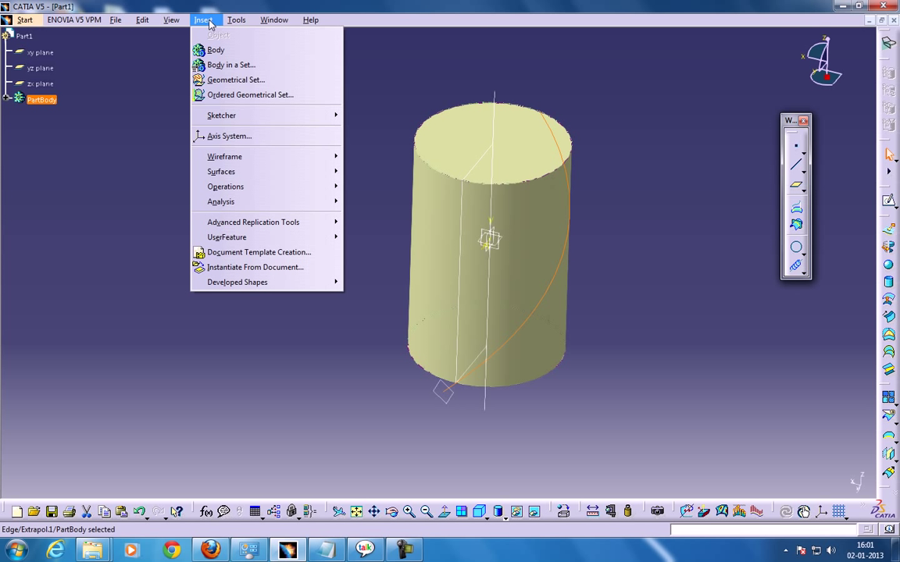
mouse_move(225, 186)
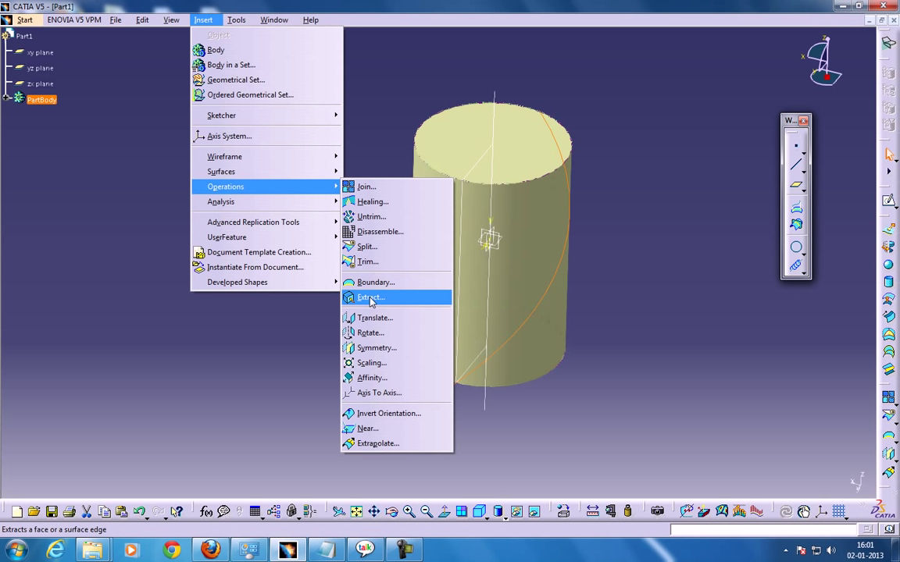
mouse_move(381, 365)
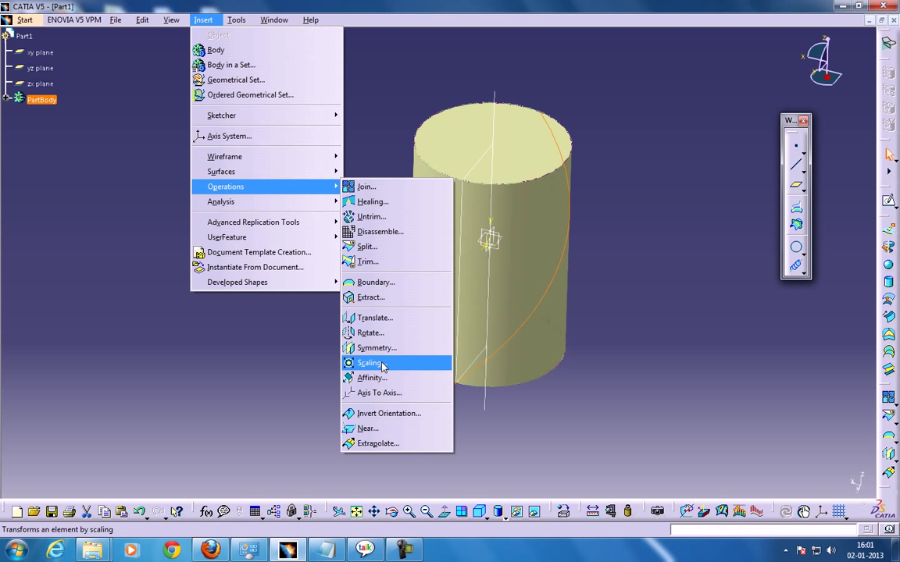
mouse_move(393, 332)
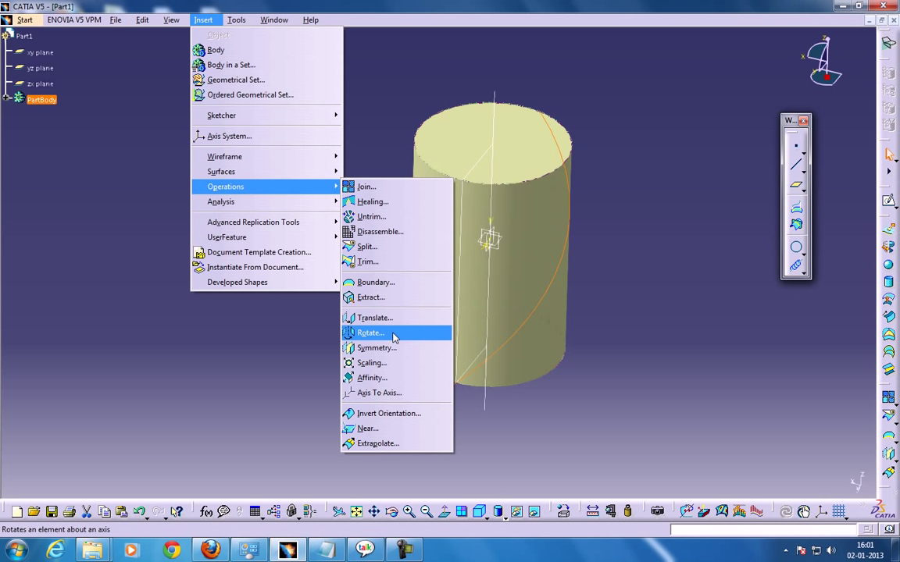
mouse_move(379, 400)
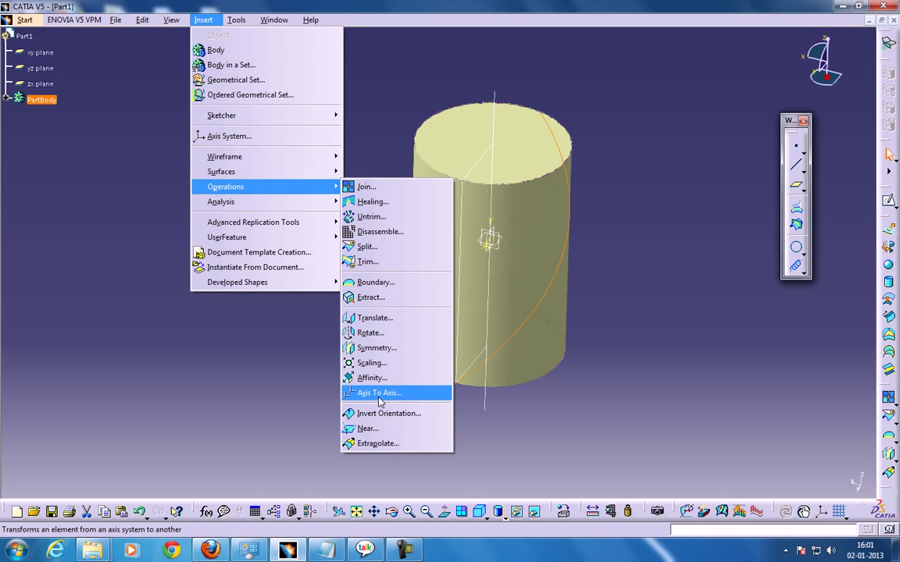
mouse_move(384, 332)
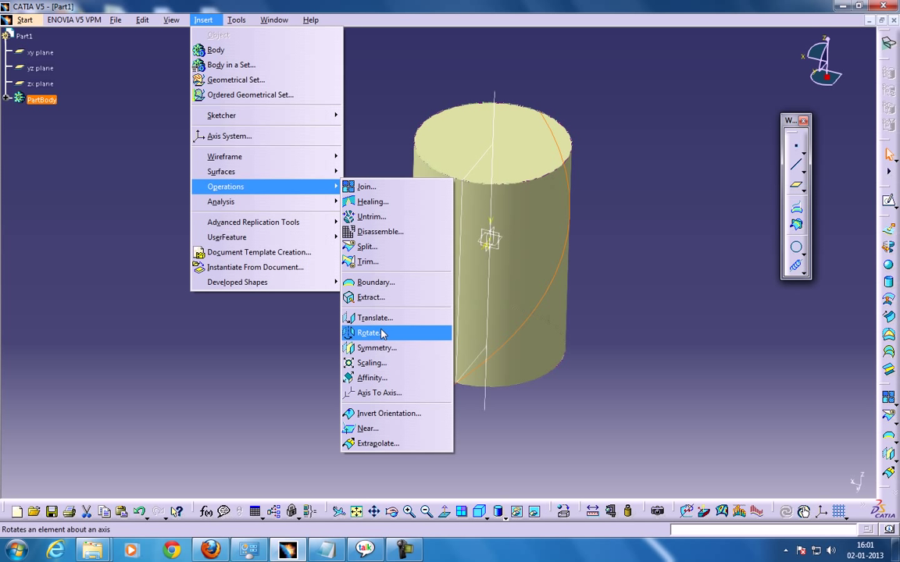
mouse_move(390, 354)
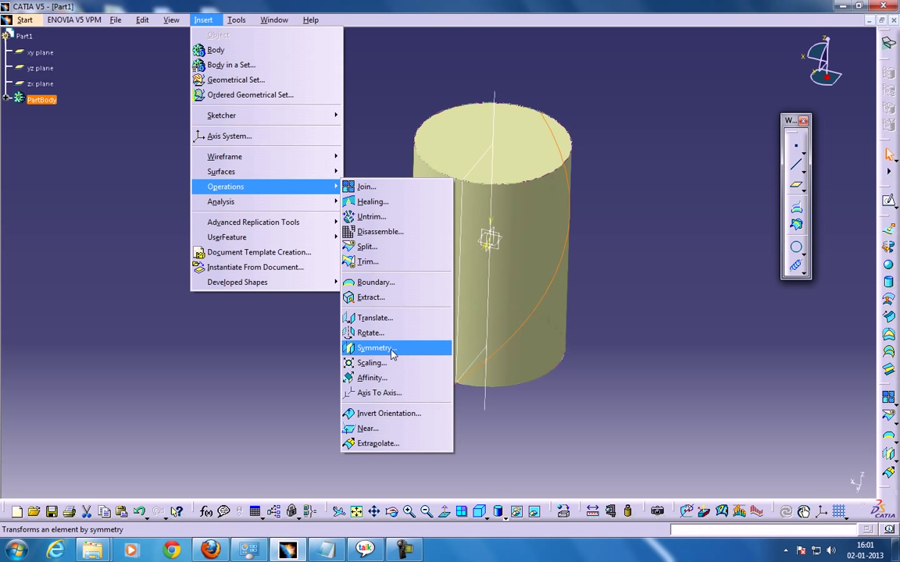
mouse_move(392, 363)
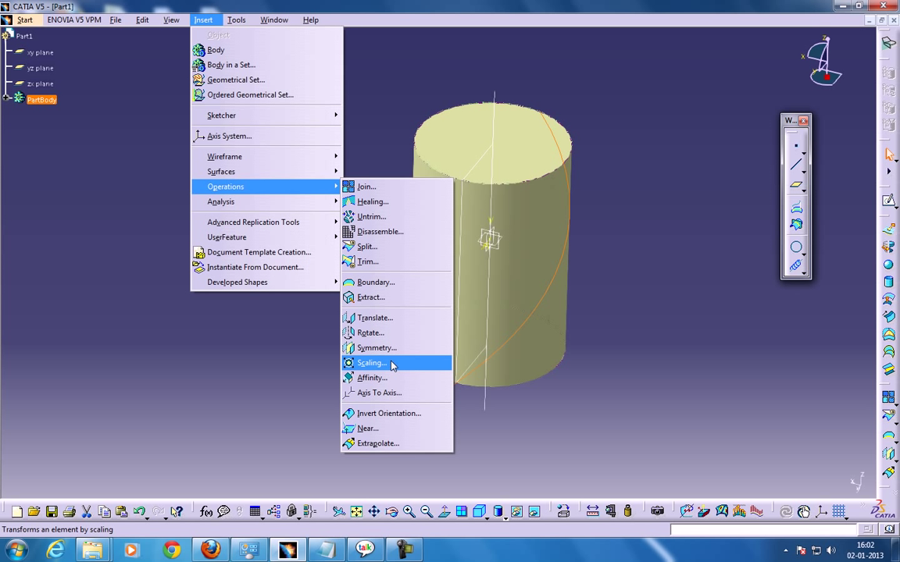
mouse_move(385, 348)
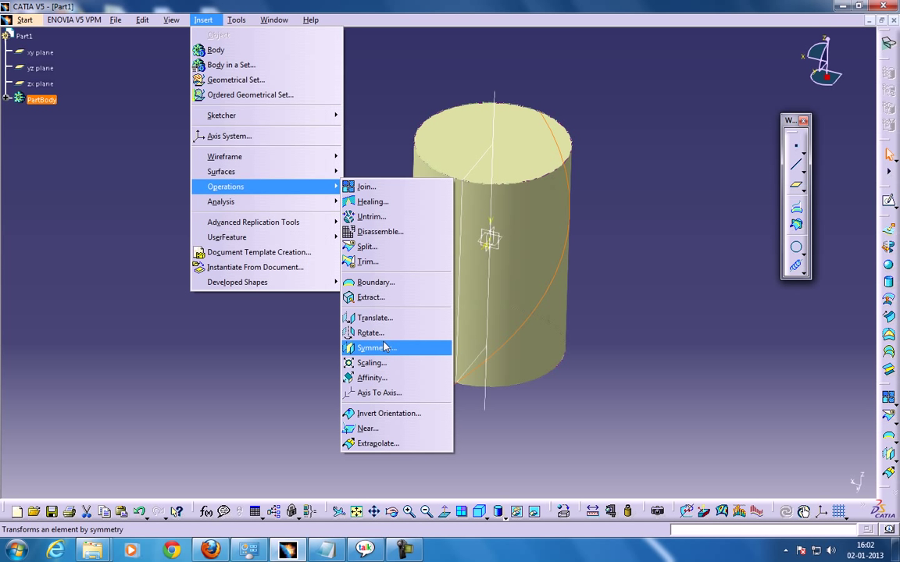
left_click(374, 347)
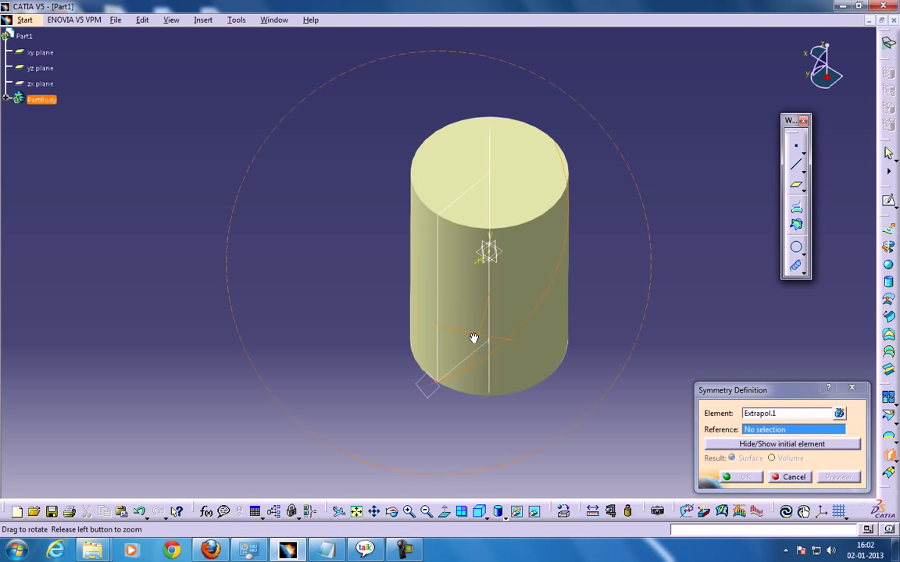
left_click(40, 68)
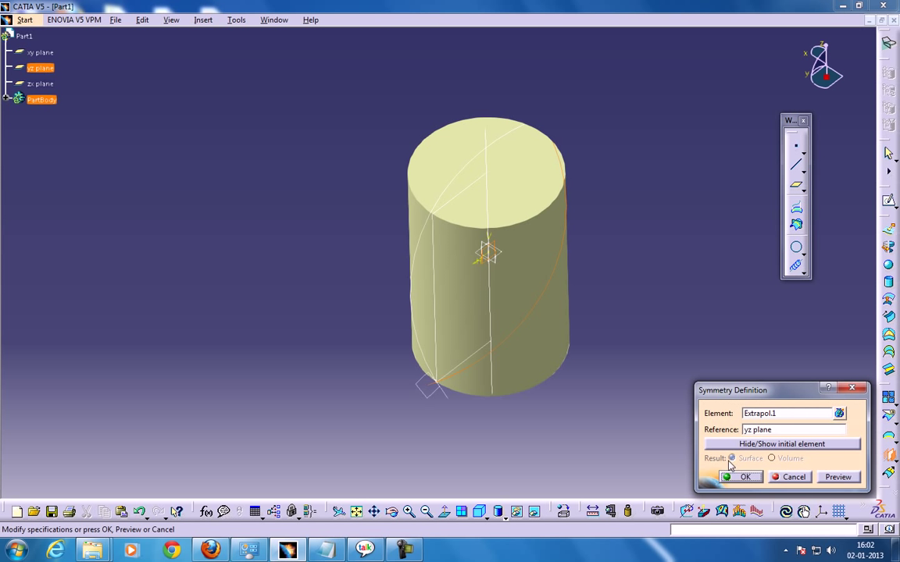
left_click(744, 476)
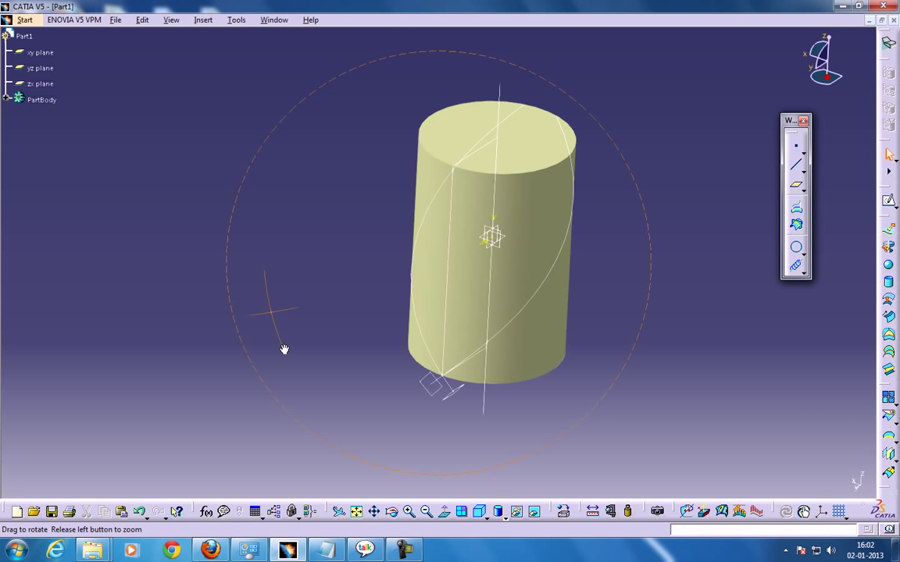
Step: In Part Design, close Revolute.1 into a solid cylinder with Close Surface
left_click_drag(284, 349, 350, 119)
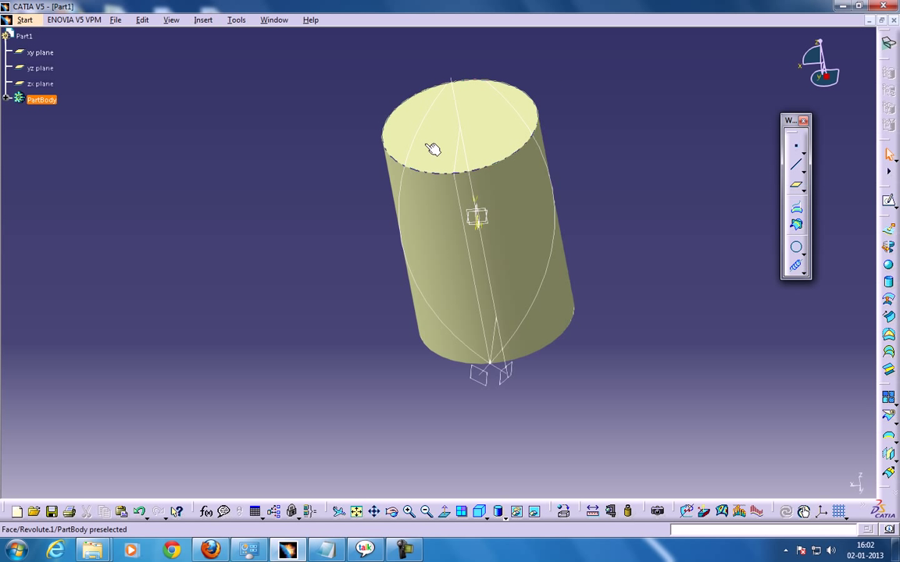
left_click(27, 20)
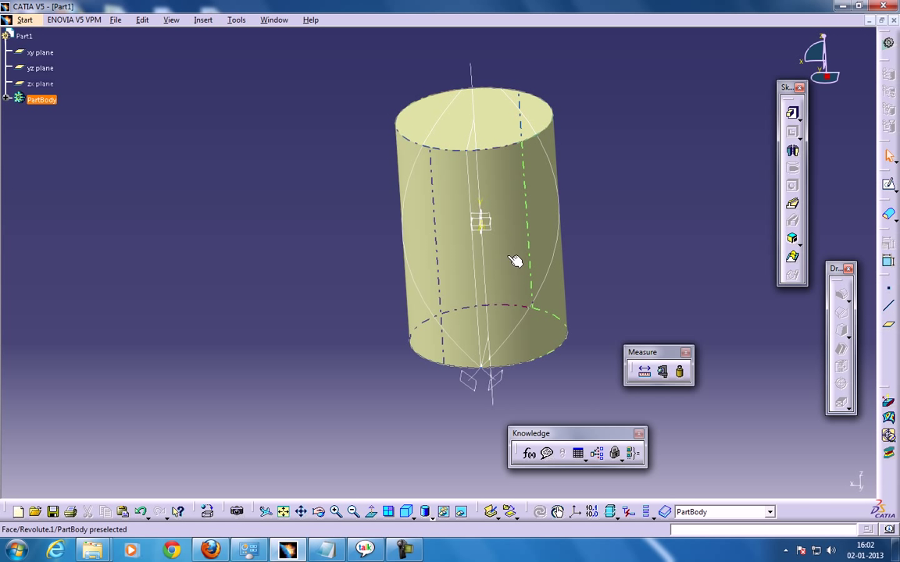
left_click(205, 20)
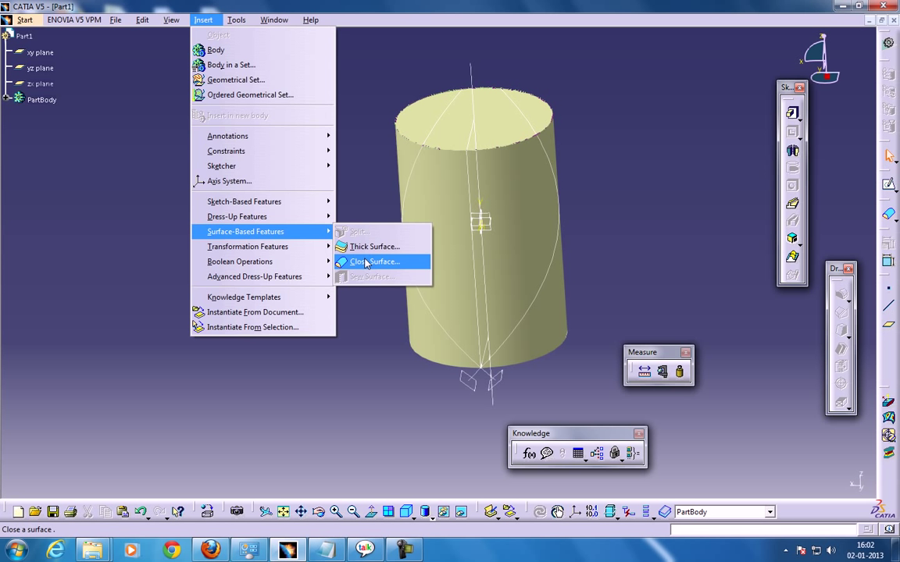
left_click(373, 262)
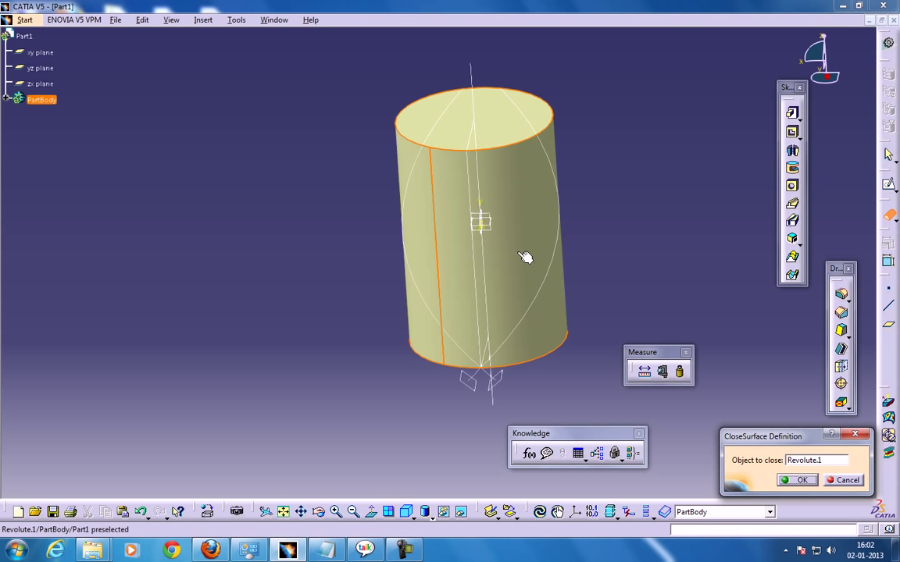
left_click(798, 480)
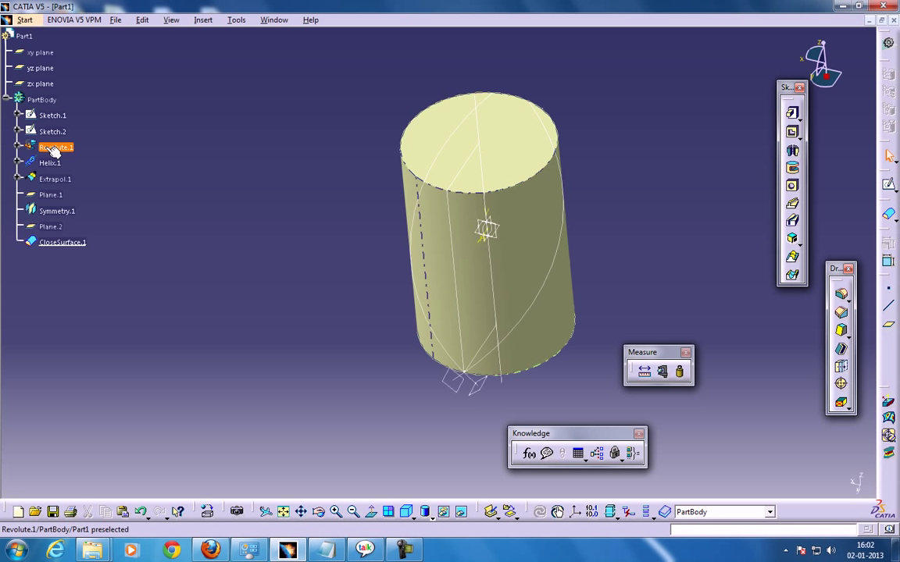
Step: Hide Revolute.1 through its context menu
right_click(54, 147)
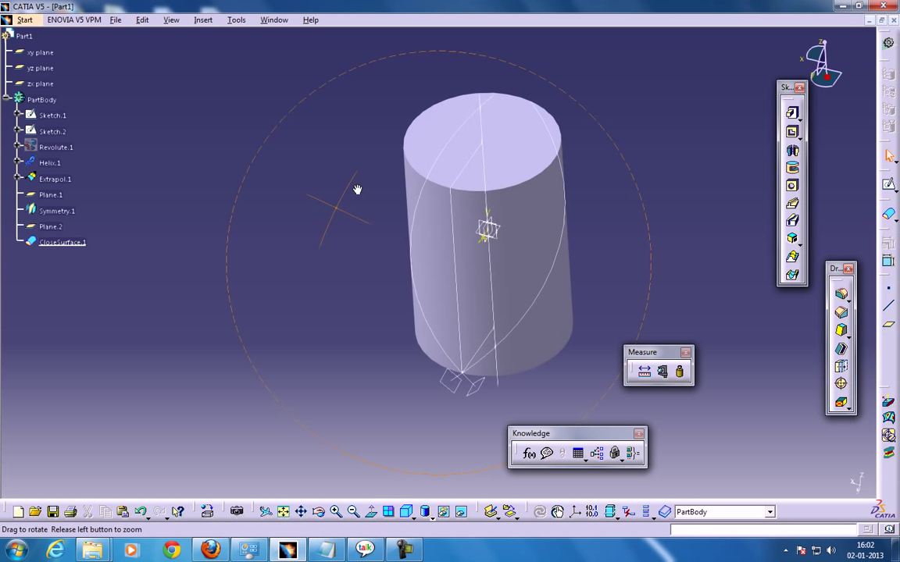
left_click_drag(357, 190, 406, 280)
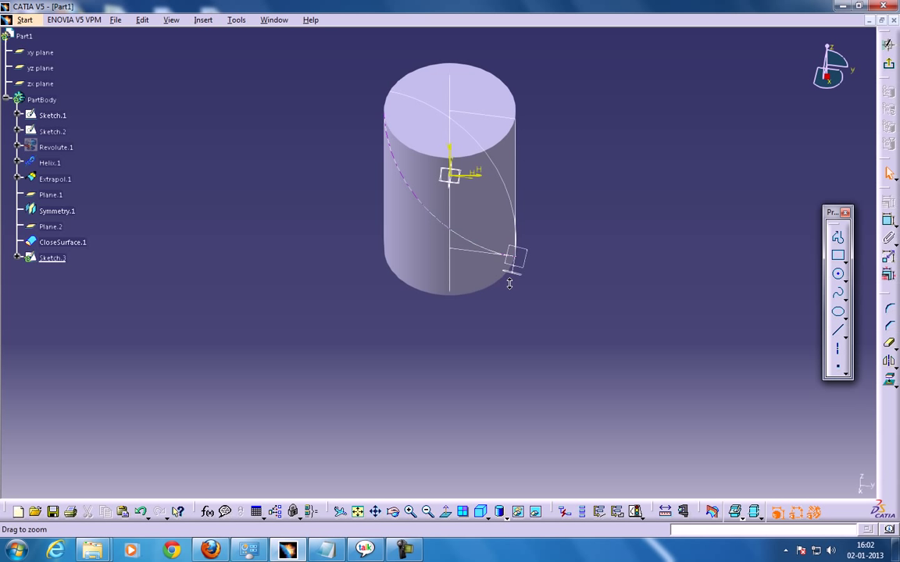
Step: In Sketch.3 at the helix start, set the profile offset to 38 mm and add an angle dimension
left_click_drag(509, 284, 482, 354)
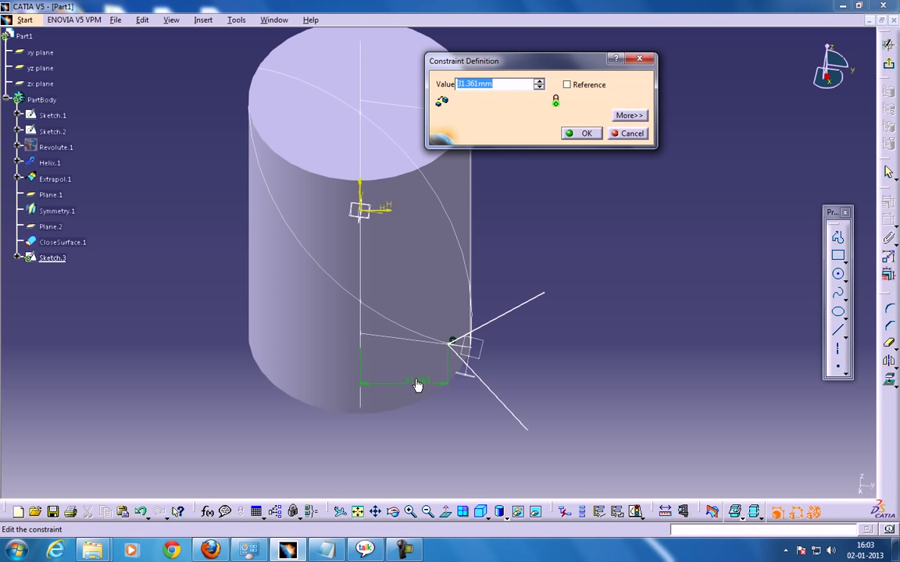
type("38")
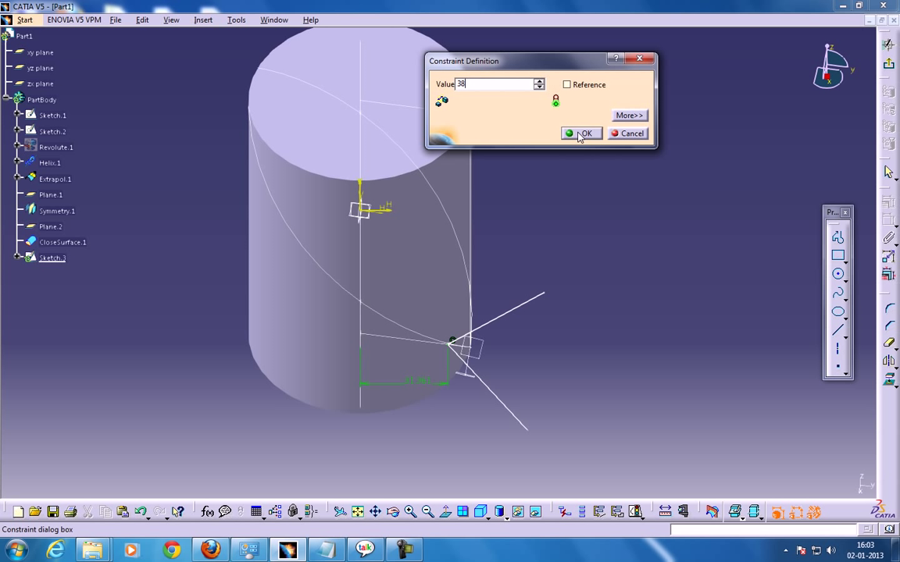
left_click(582, 133)
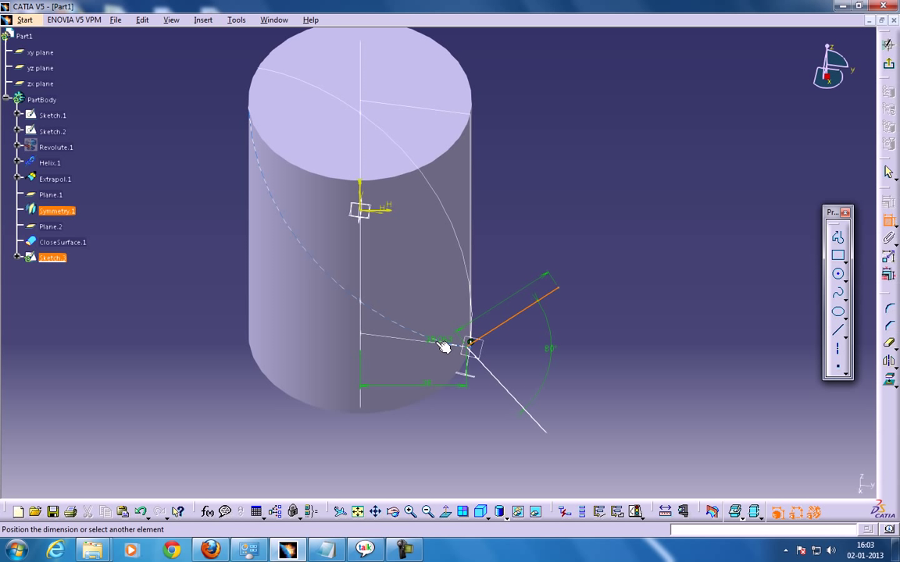
double_click(548, 347)
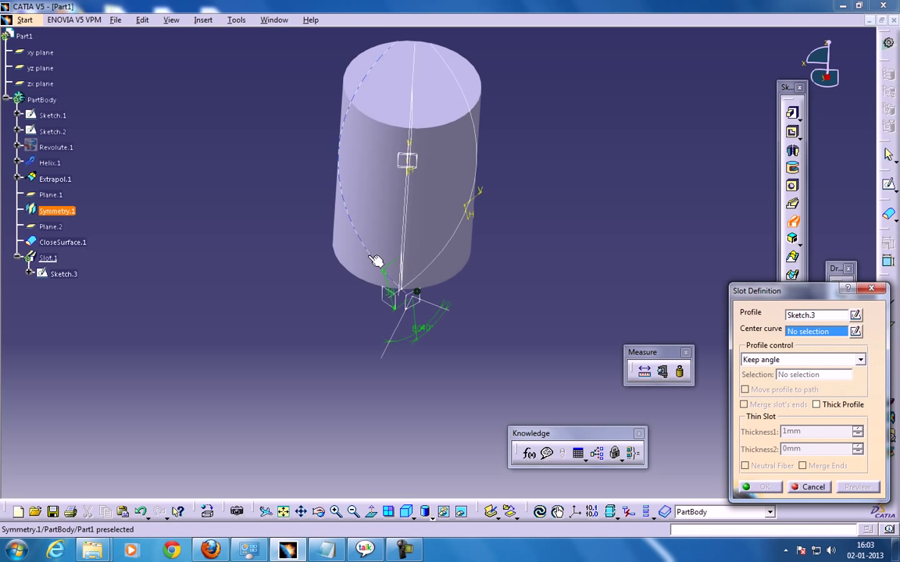
Step: Cut Slot.1 from Sketch.3 along Symmetry.1, referenced to the CloseSurface.1 face
left_click(55, 210)
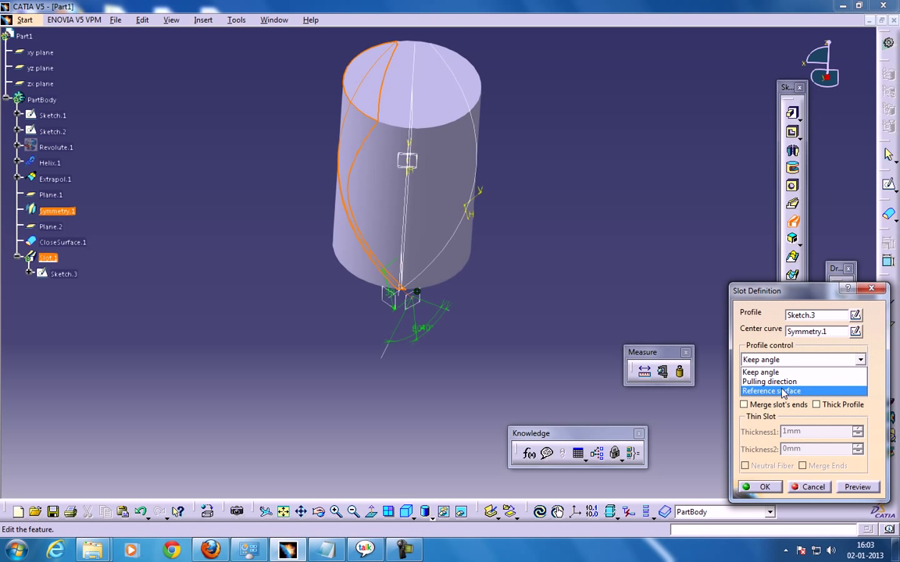
left_click(772, 391)
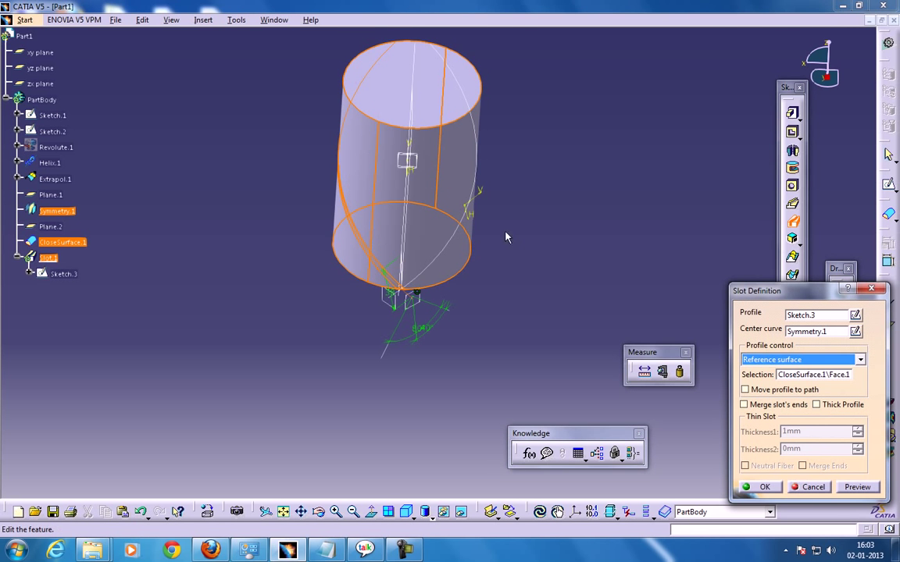
left_click_drag(506, 237, 465, 301)
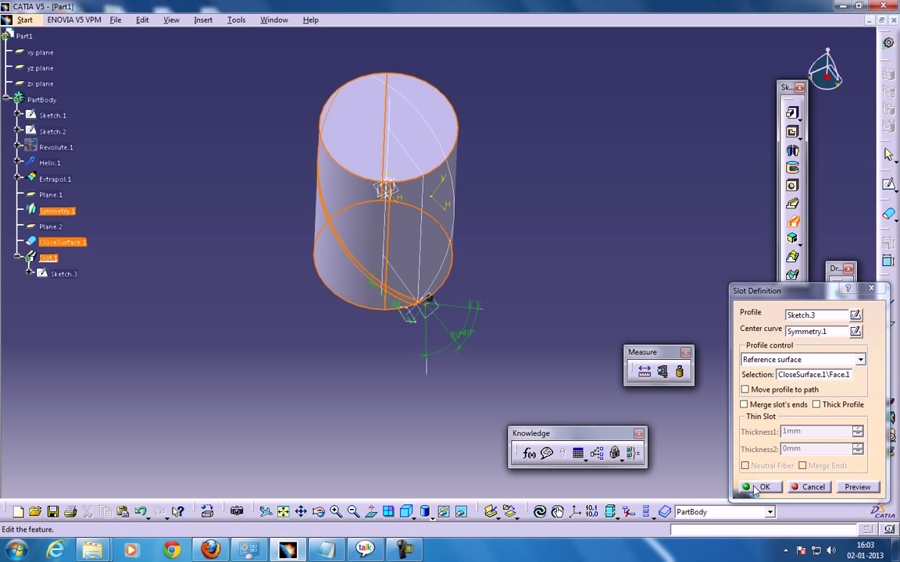
left_click(763, 488)
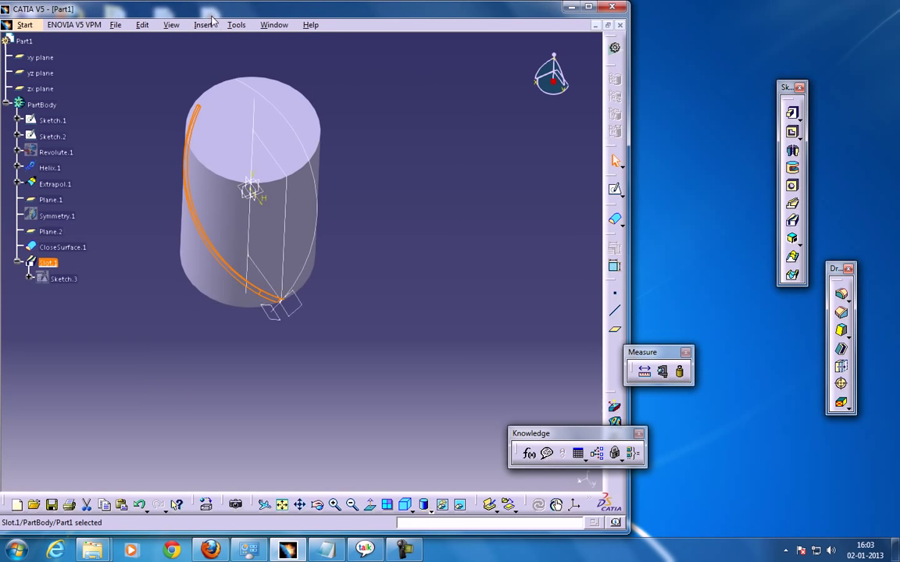
Step: Pattern Slot.1 as a complete-crown circular pattern with 30 instances
left_click(205, 24)
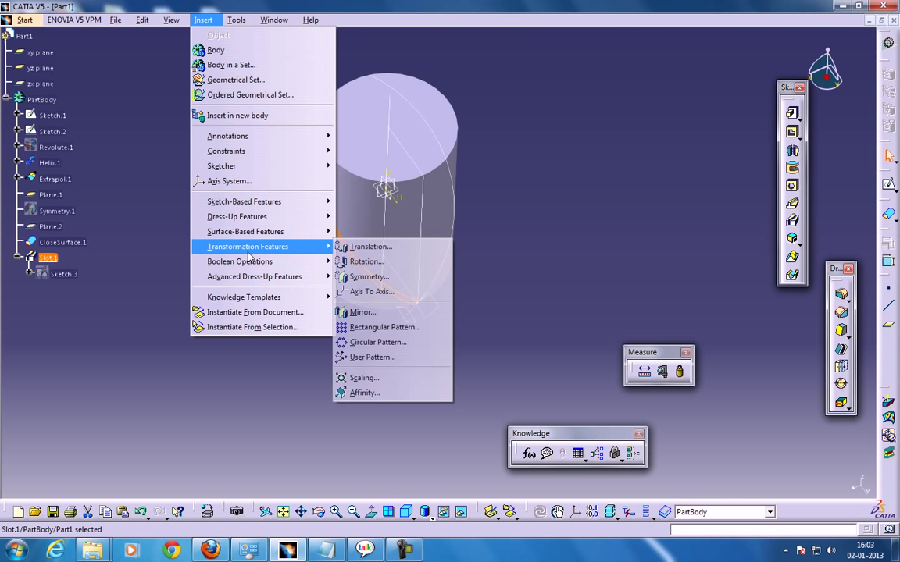
left_click(378, 342)
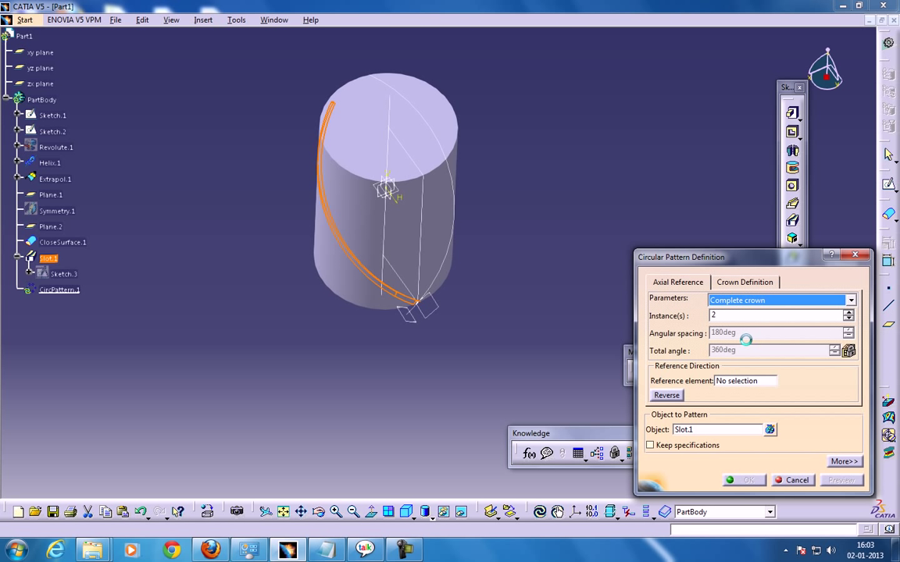
type("30")
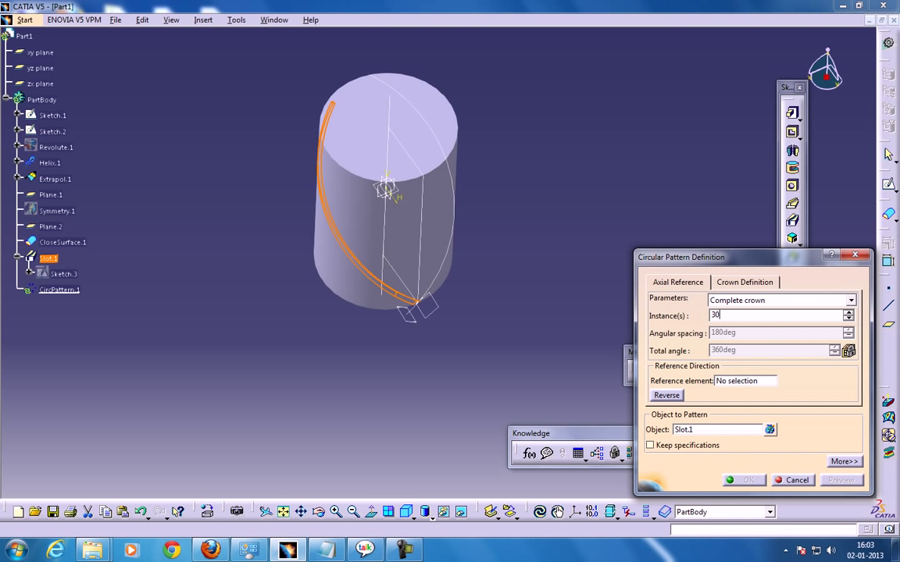
mouse_move(768, 370)
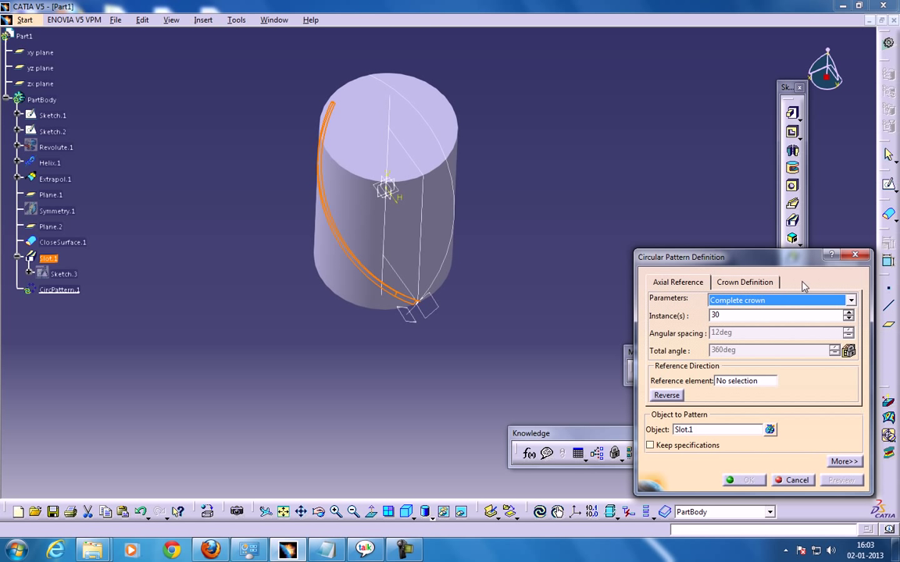
left_click(747, 380)
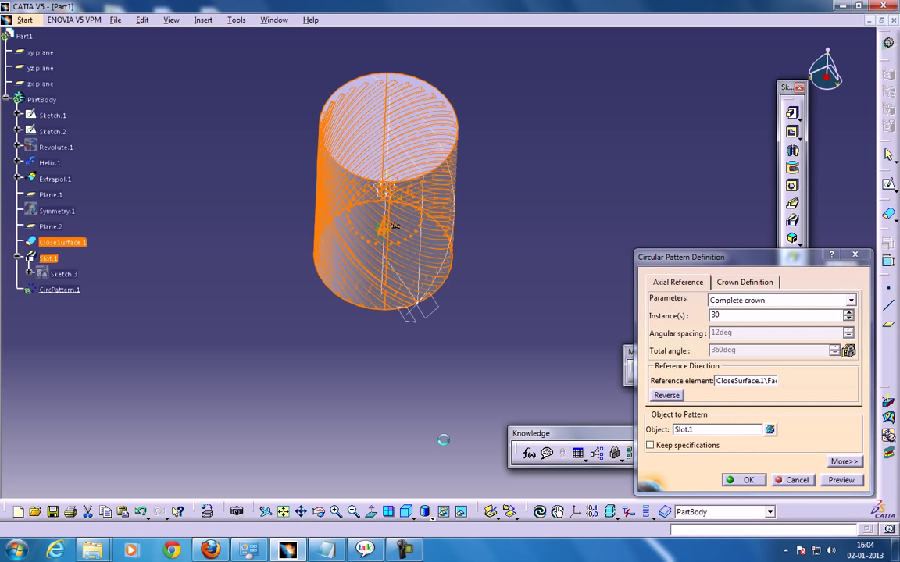
left_click(743, 479)
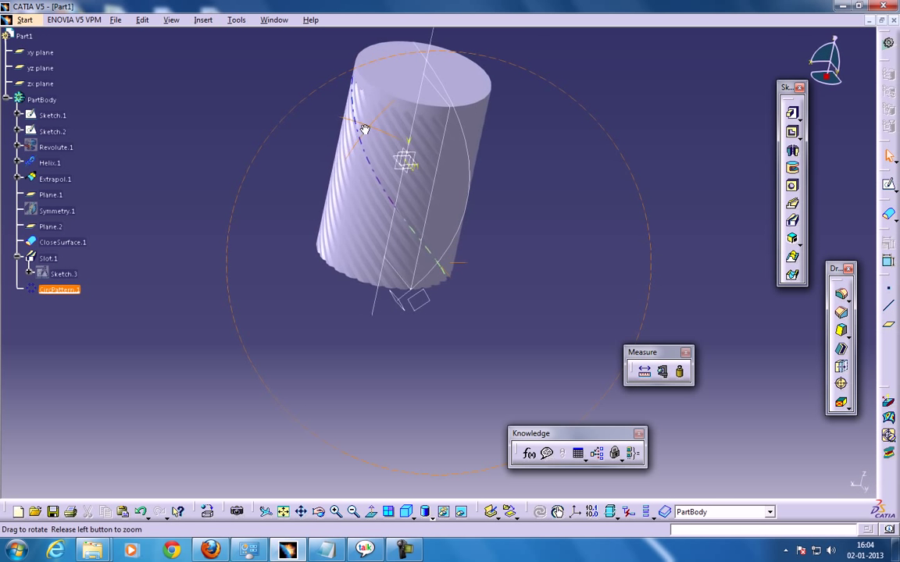
left_click_drag(363, 129, 365, 276)
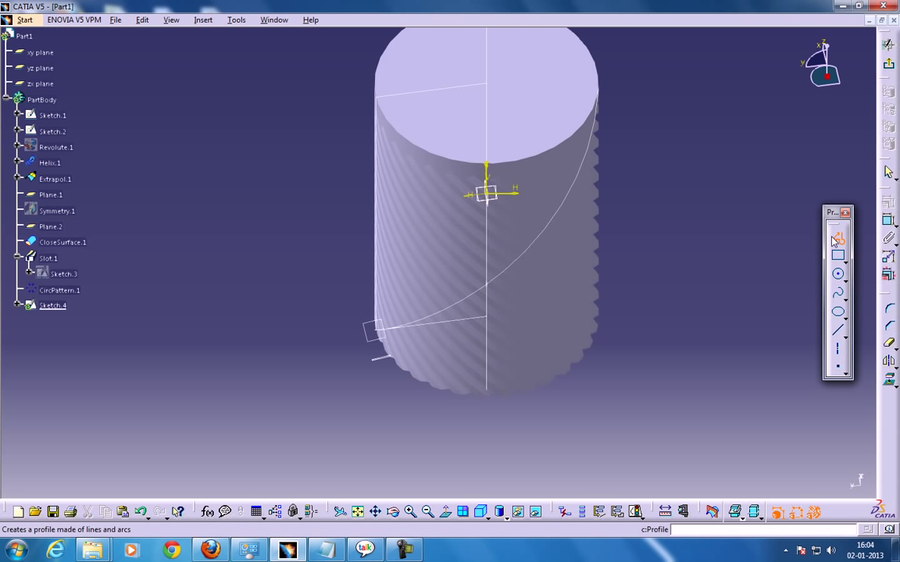
Step: Draw the second slot profile in Sketch.4 with angle constraints and a 38 mm offset
left_click(283, 417)
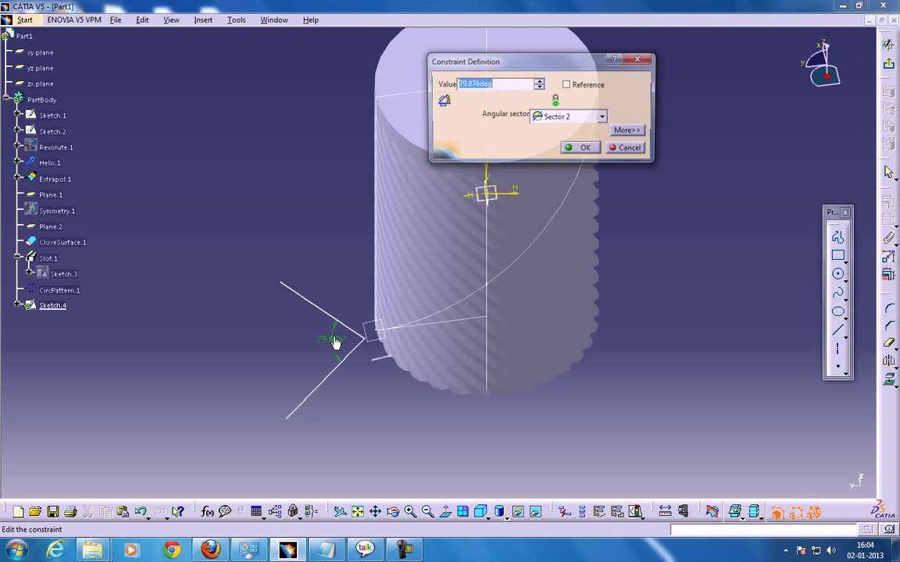
left_click(580, 147)
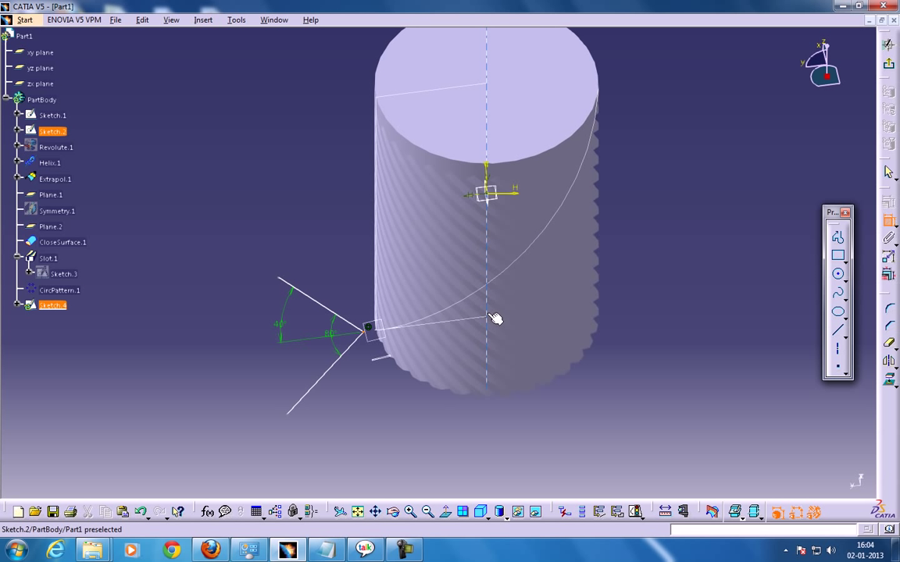
double_click(414, 386)
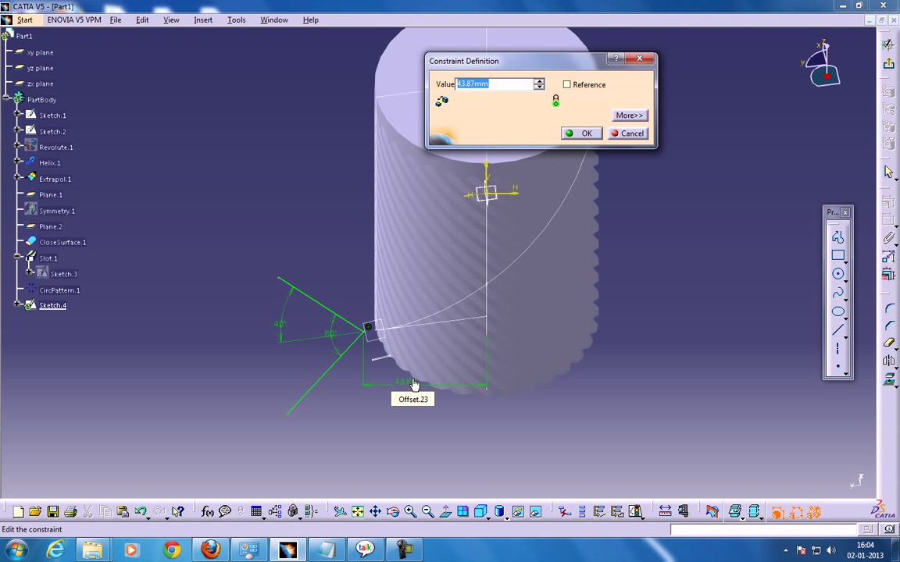
type("38")
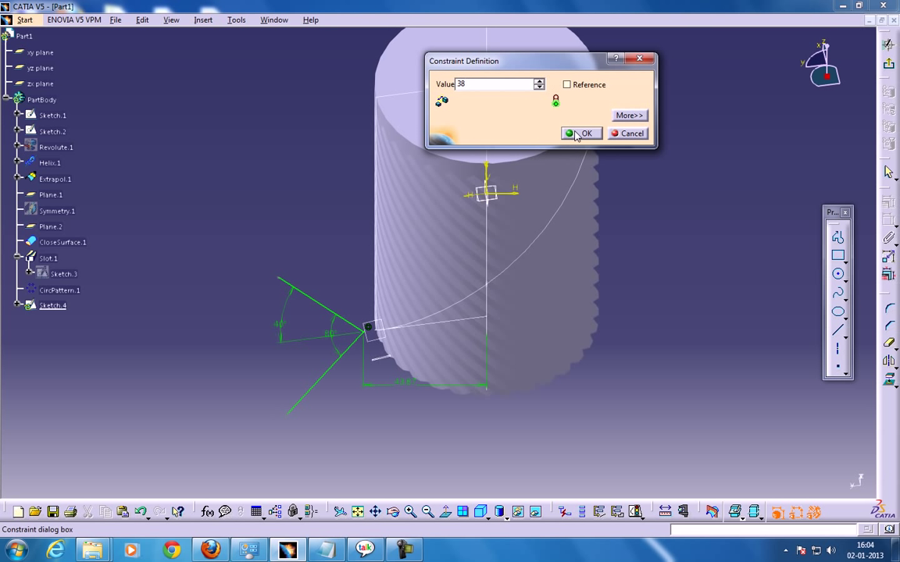
left_click(581, 133)
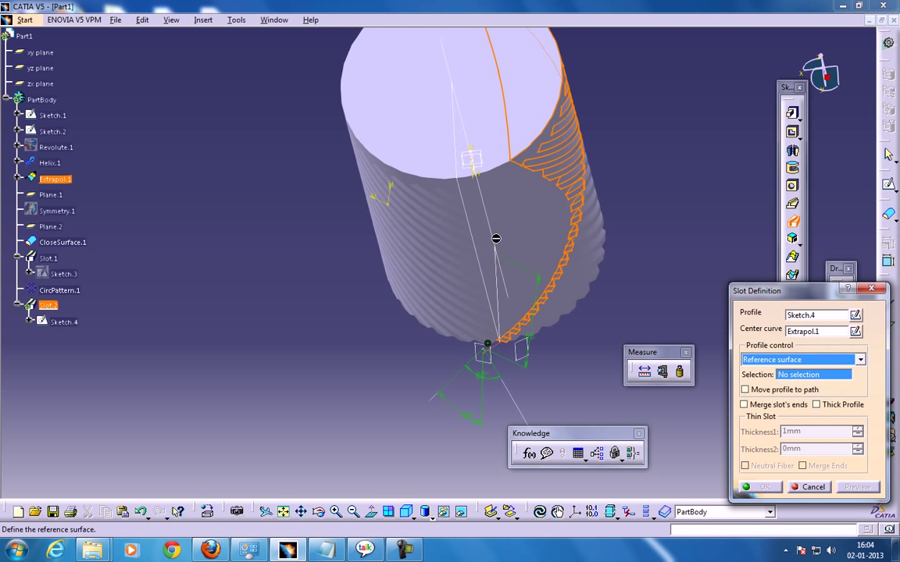
mouse_move(528, 234)
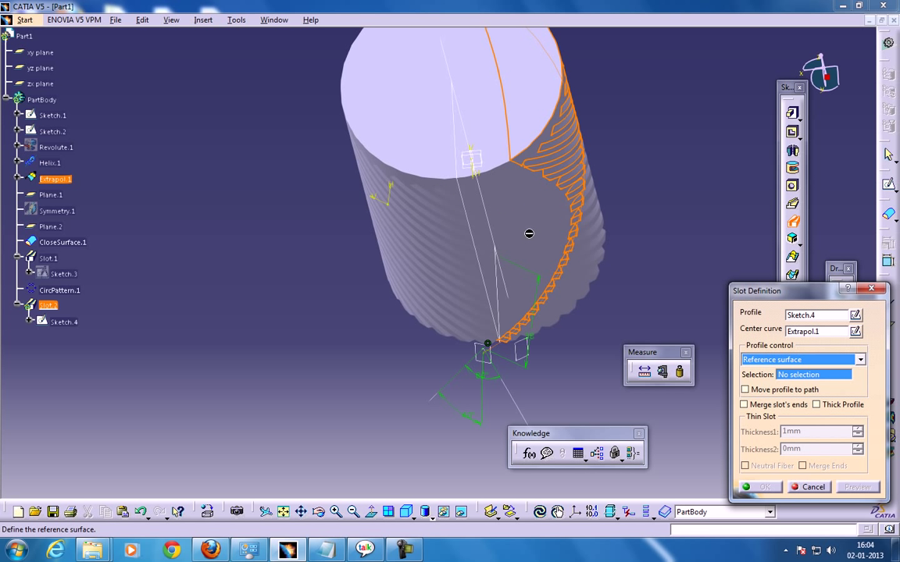
mouse_move(520, 257)
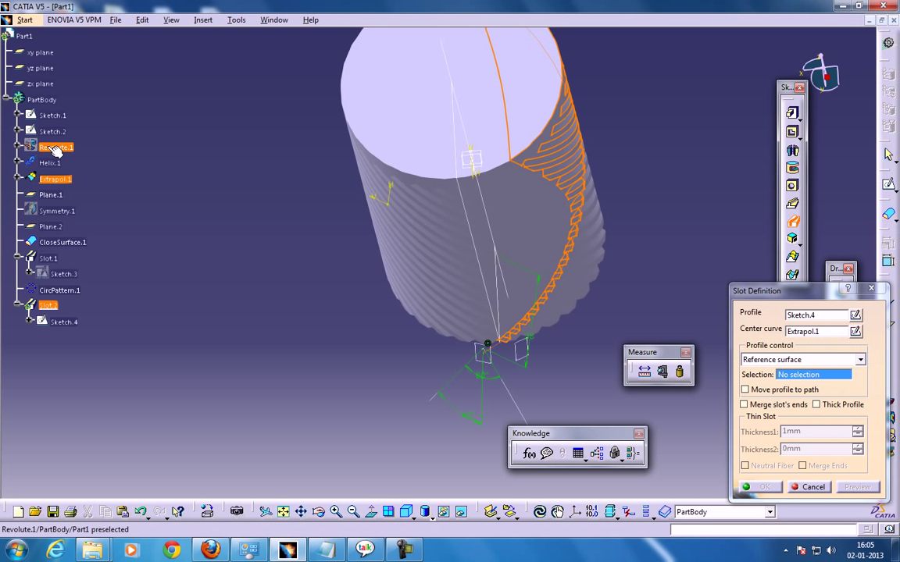
Step: Create Slot.2 with Revolute.1 as reference surface, dismiss the warning, then select Slot.2
left_click(53, 147)
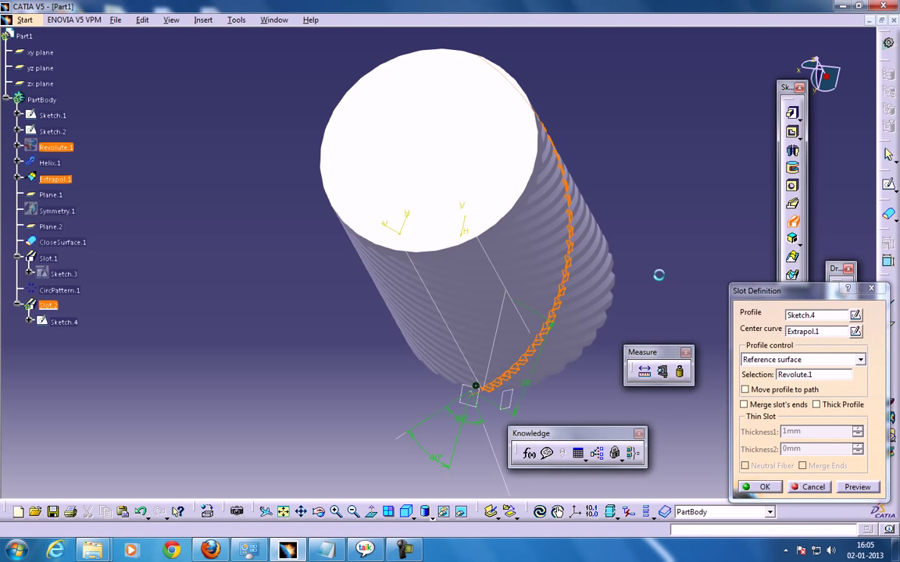
left_click(764, 487)
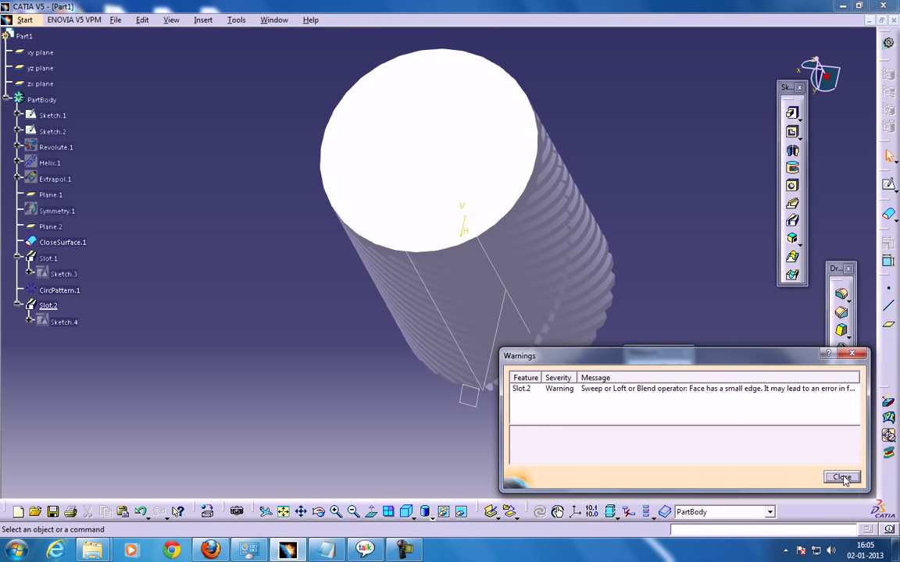
left_click(841, 476)
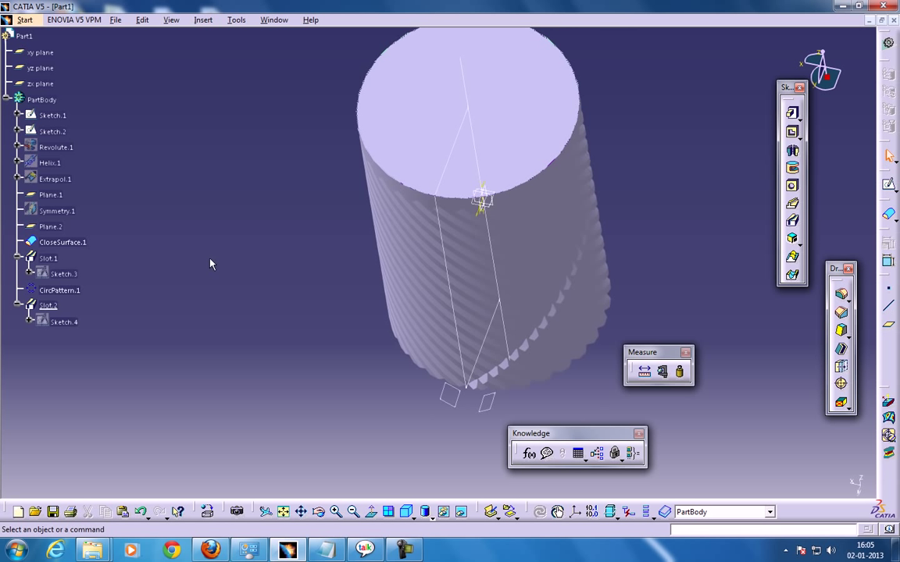
left_click(48, 306)
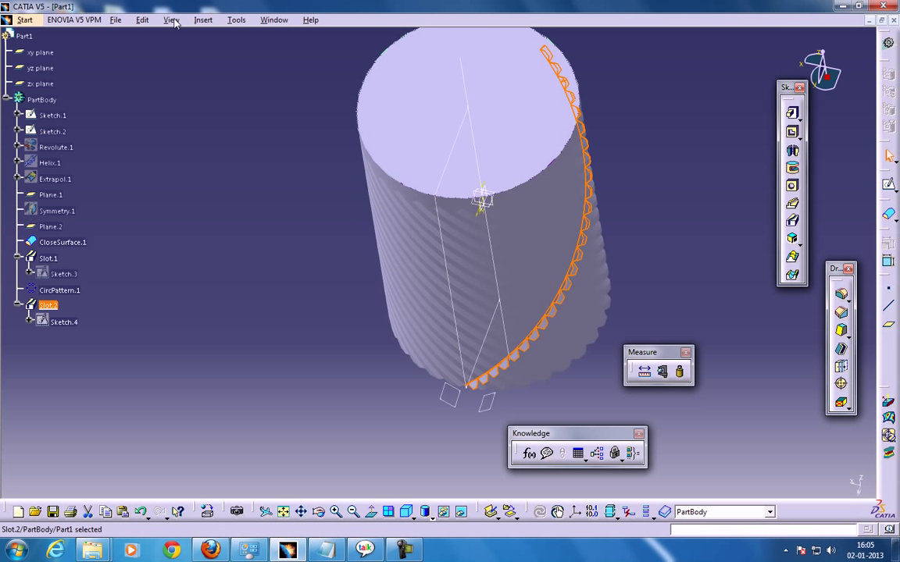
Step: Start a circular pattern of Slot.2 set to a complete crown
left_click(201, 20)
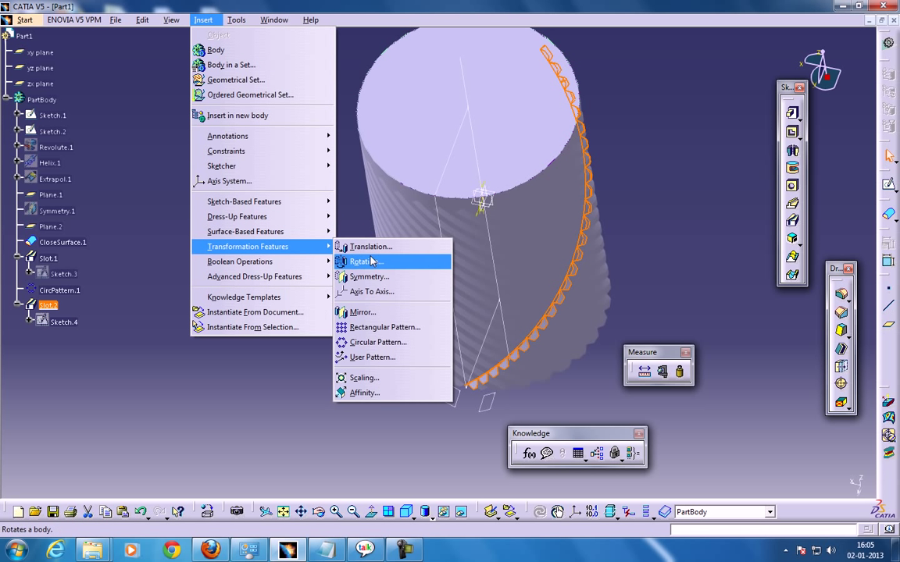
mouse_move(378, 342)
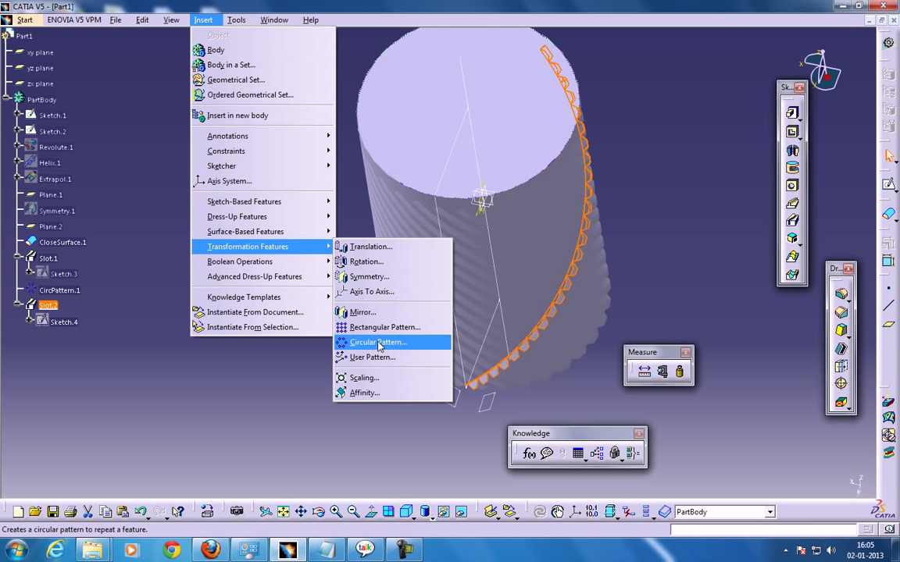
left_click(378, 342)
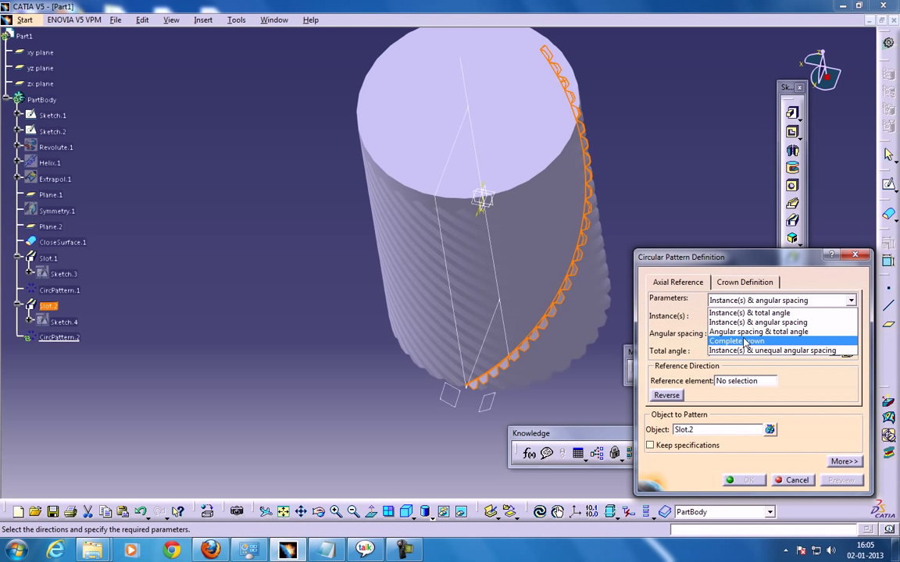
left_click(745, 341)
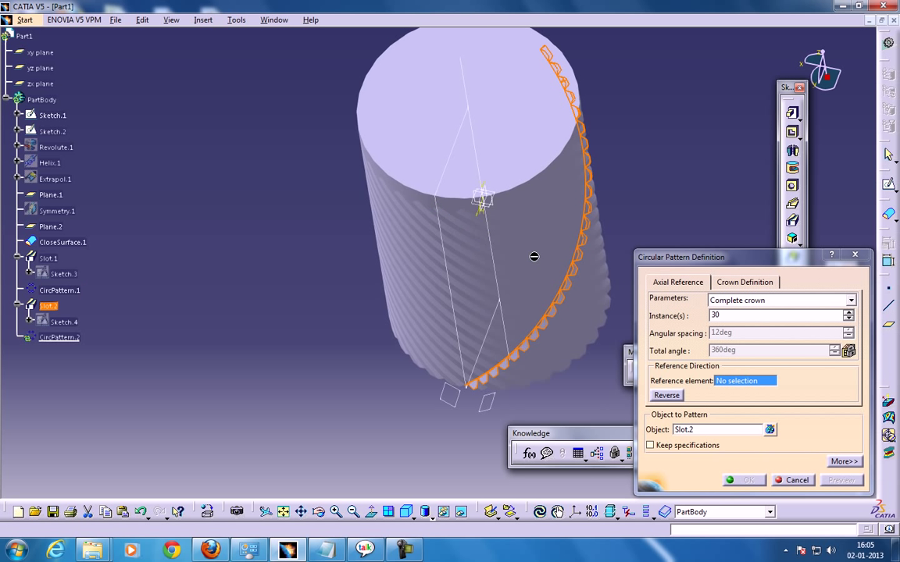
mouse_move(563, 269)
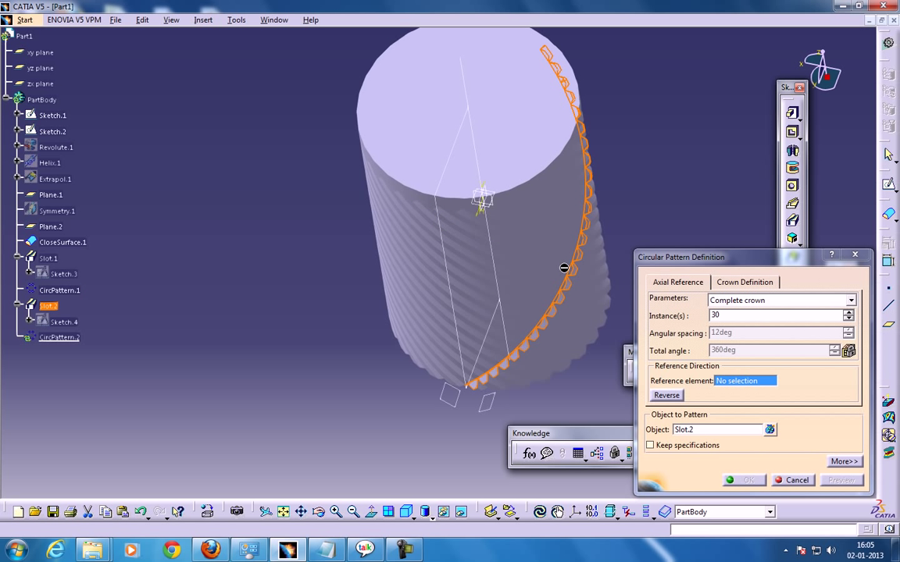
mouse_move(548, 296)
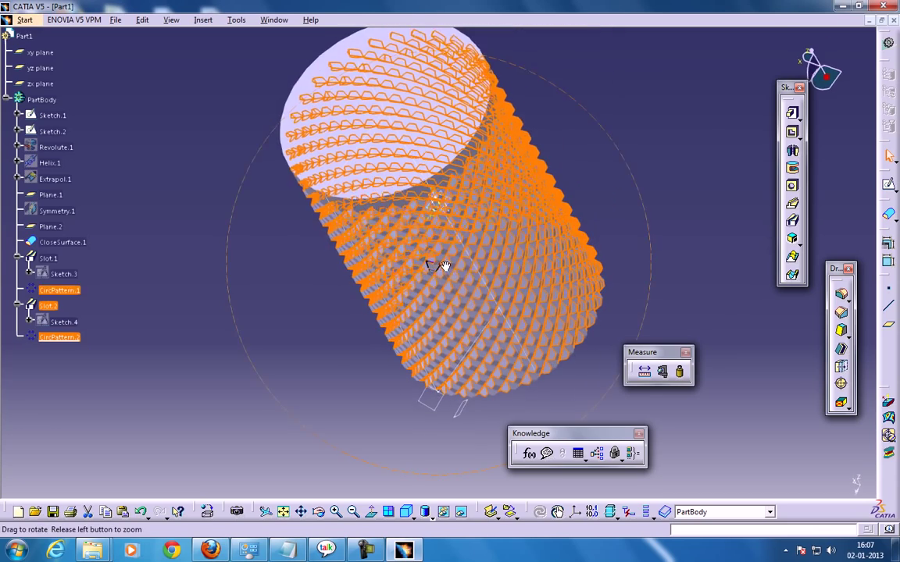
left_click_drag(433, 266, 473, 229)
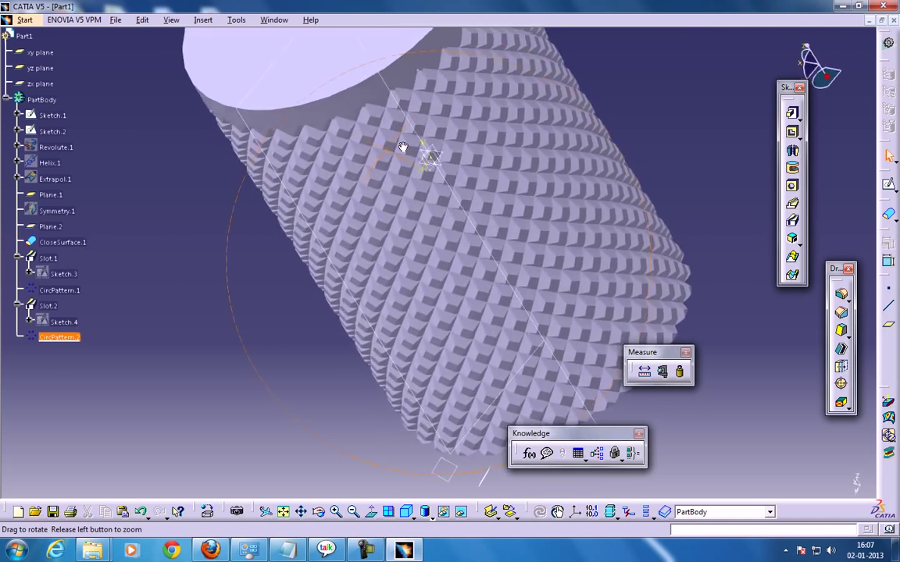
left_click_drag(402, 148, 585, 145)
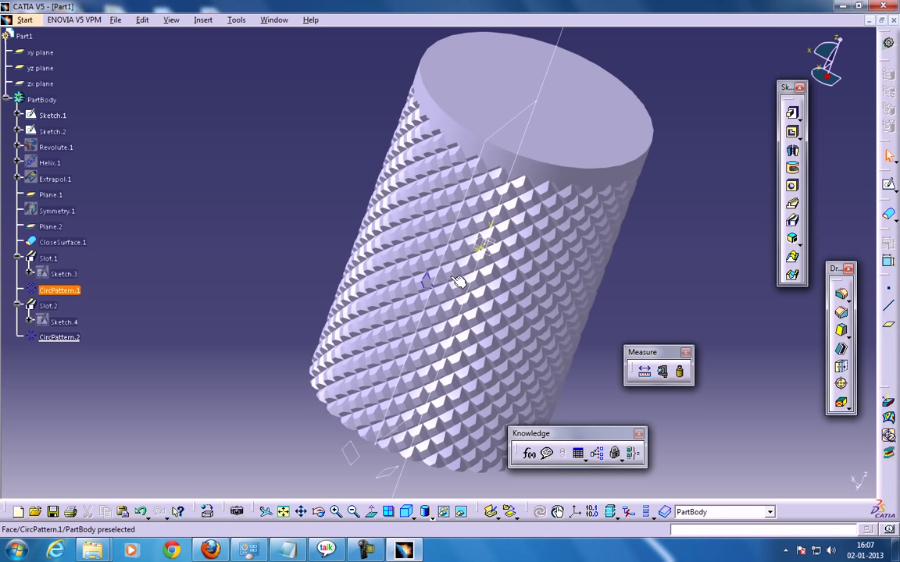
mouse_move(481, 189)
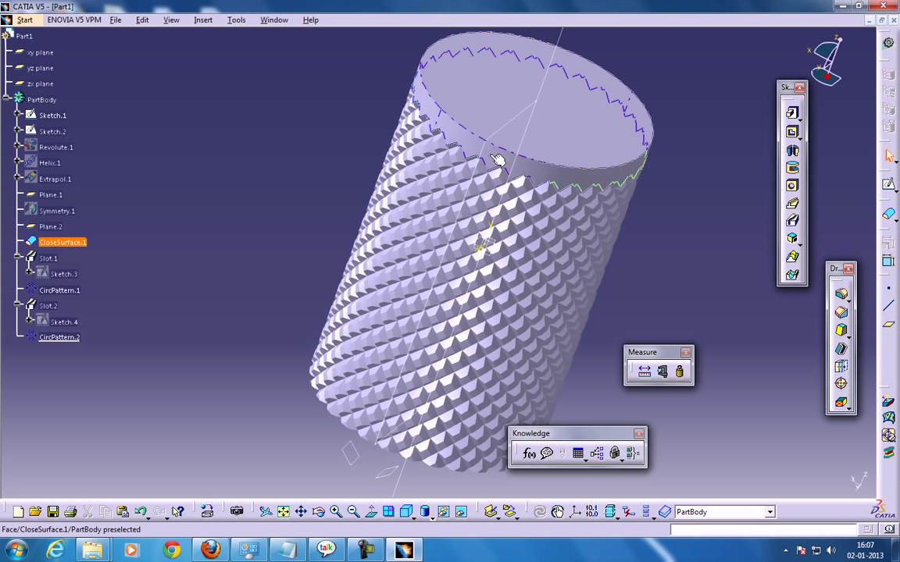
left_click(202, 19)
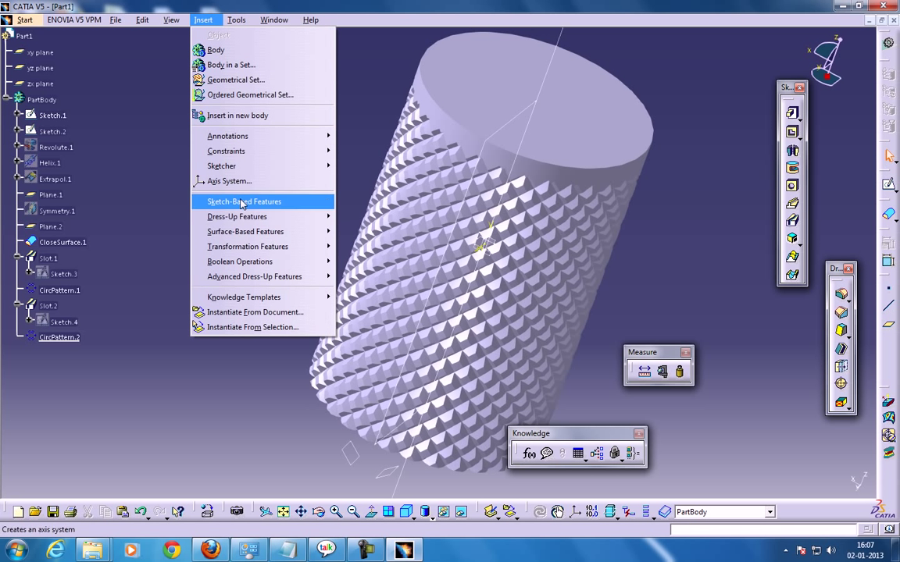
mouse_move(246, 231)
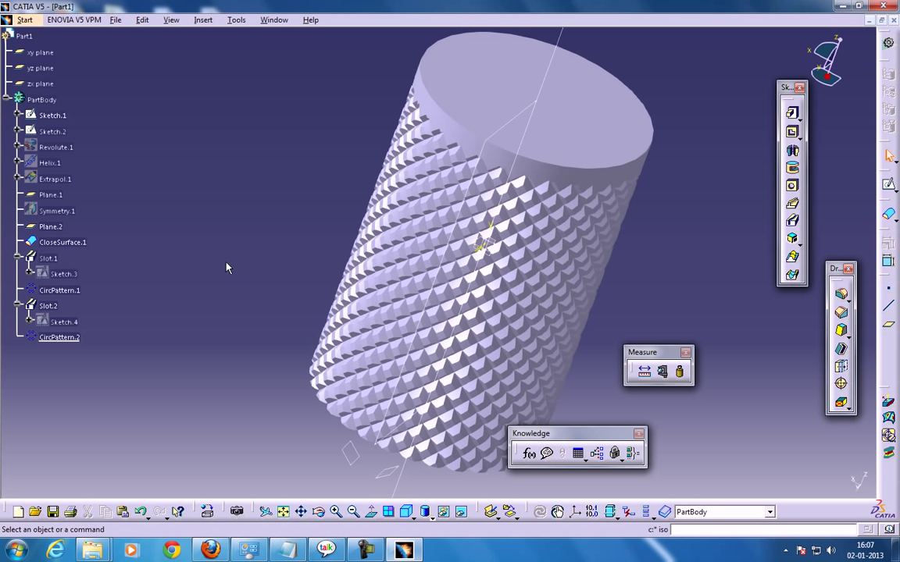
mouse_move(247, 257)
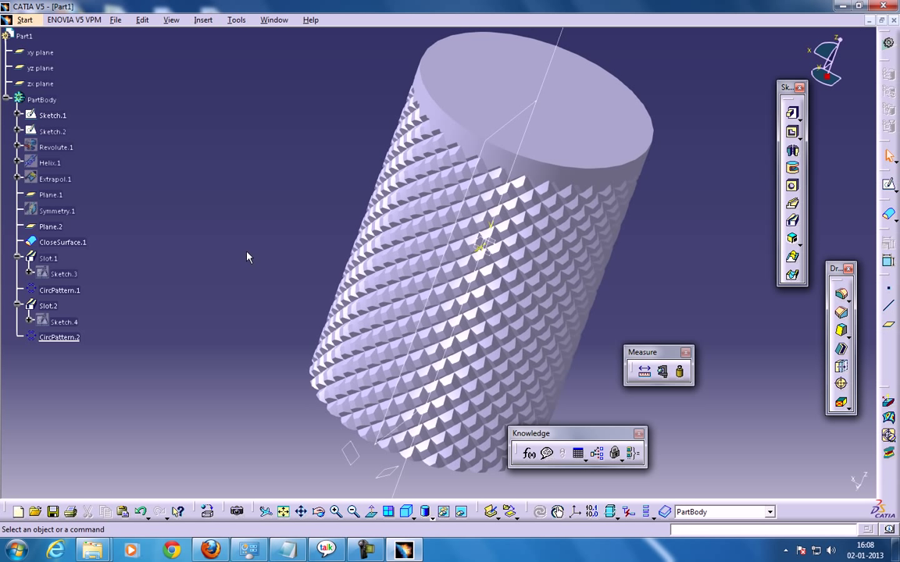